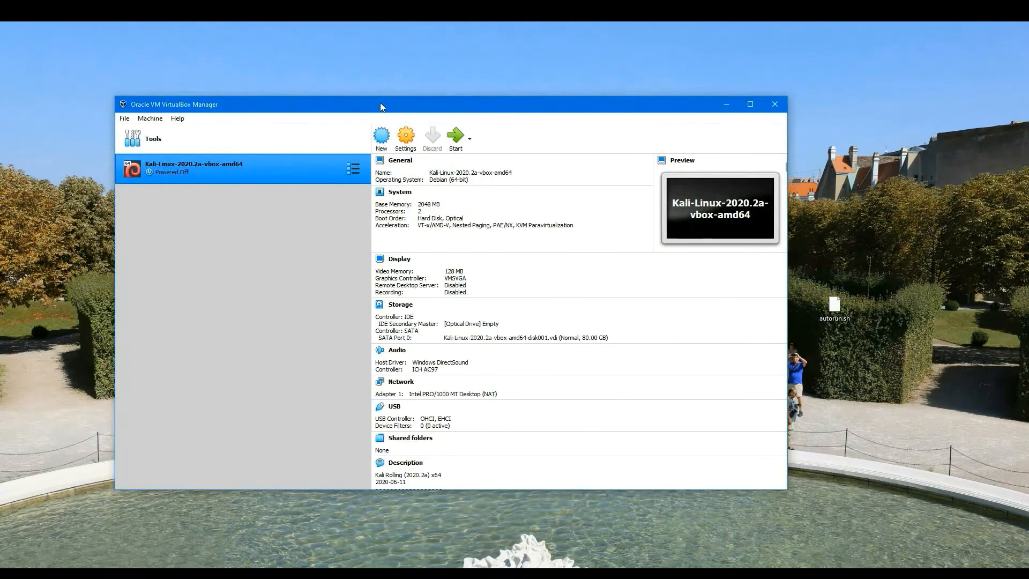
mouse_move(456, 139)
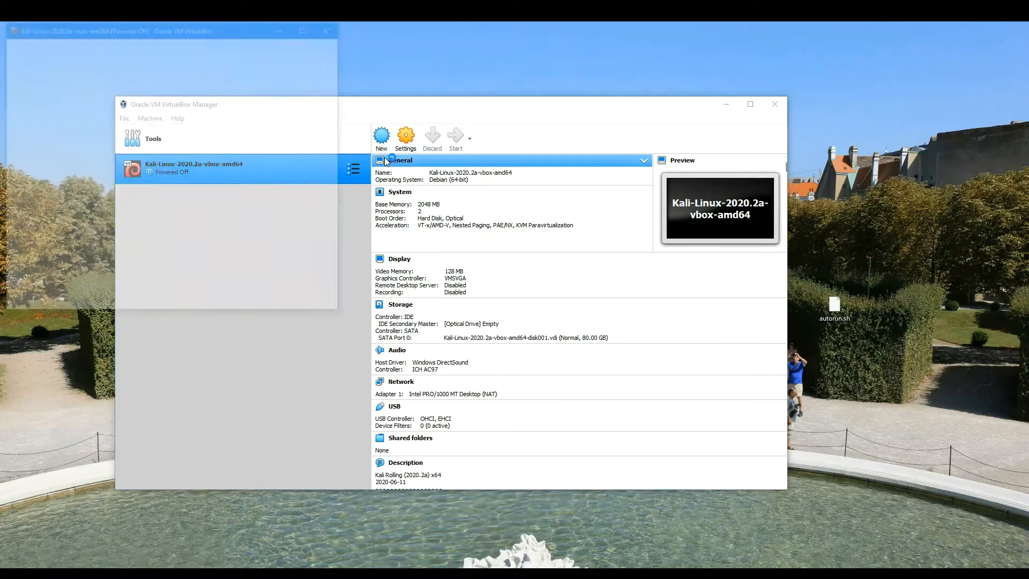
Boot the Kali-Linux-2020.2a-vbox-amd64 virtual machine from VirtualBox
left_click(454, 138)
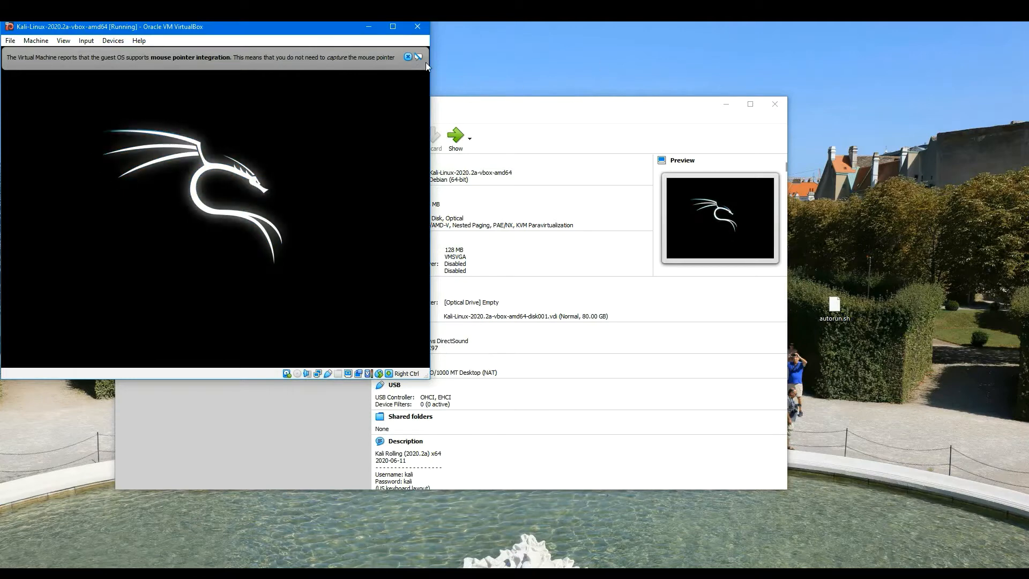
Dismiss the mouse integration notice and log in as the kali user
left_click(393, 26)
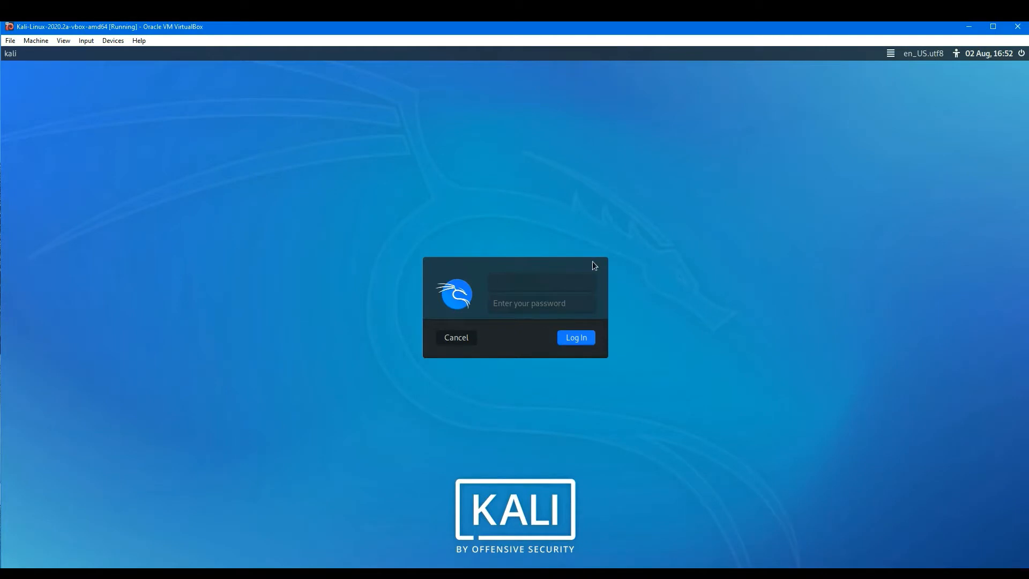
type("kali")
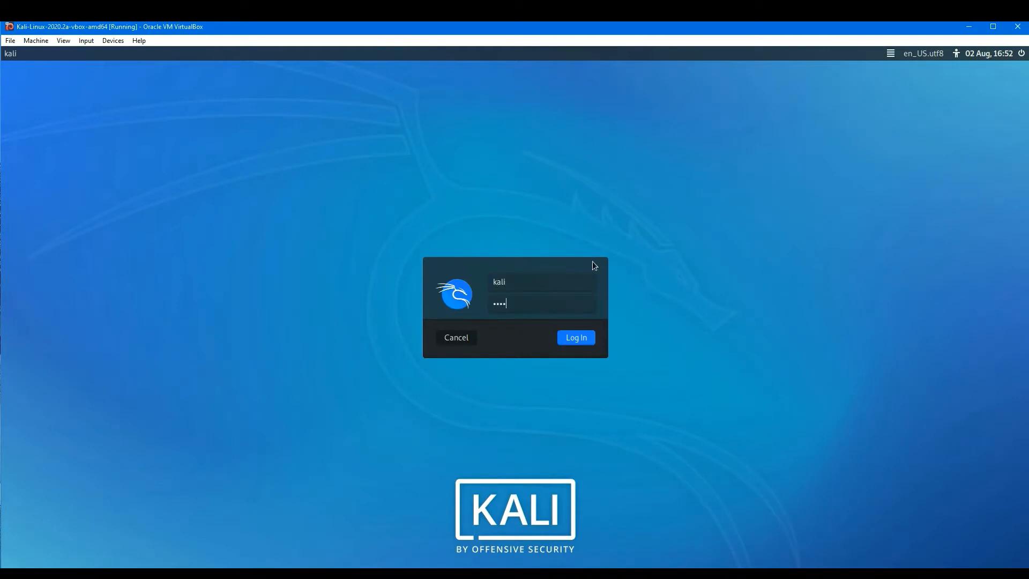
left_click(574, 337)
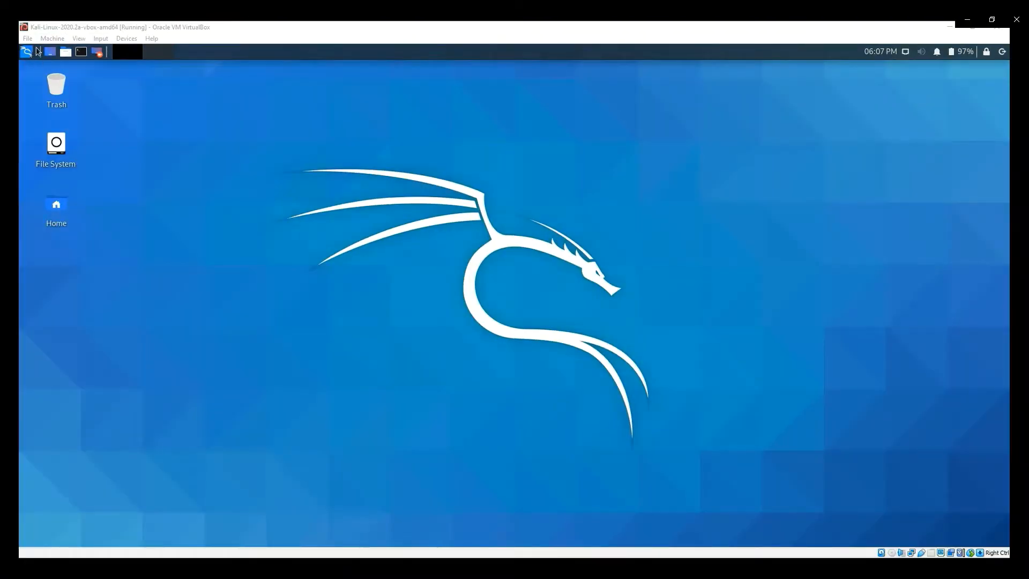
Launch Maltego from the Kali application menu and bring its window forward
left_click(26, 51)
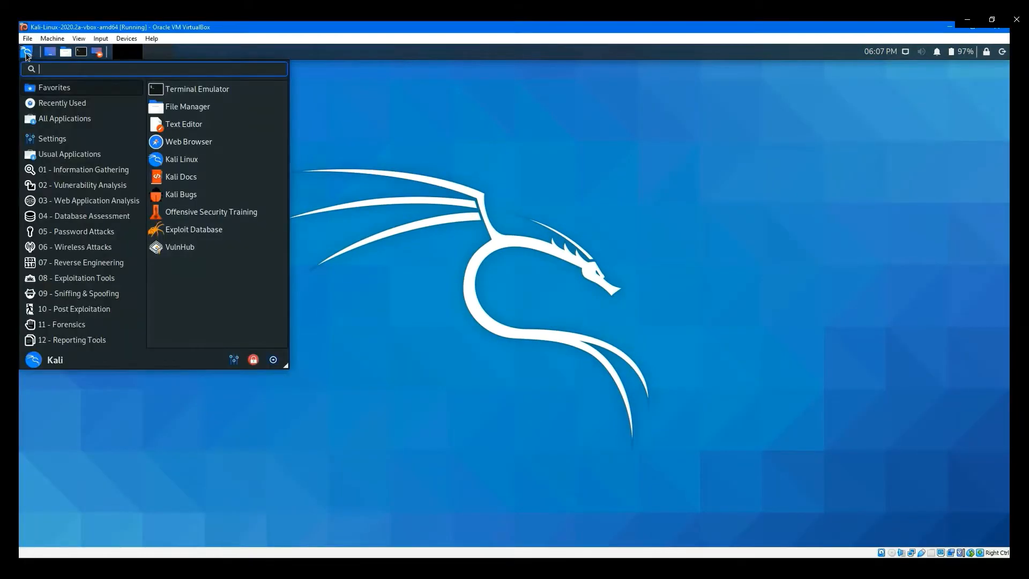
mouse_move(205, 162)
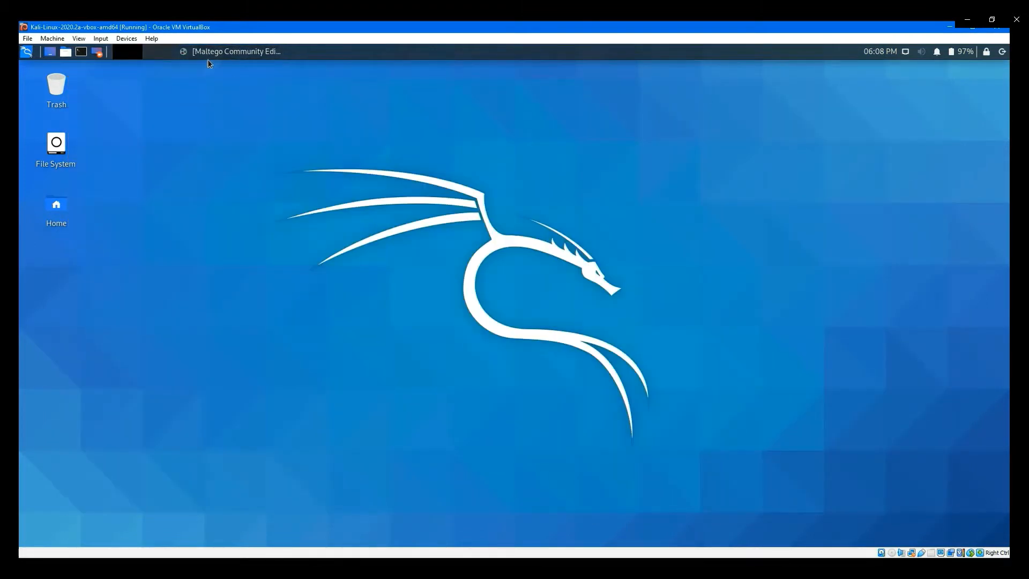
left_click(235, 51)
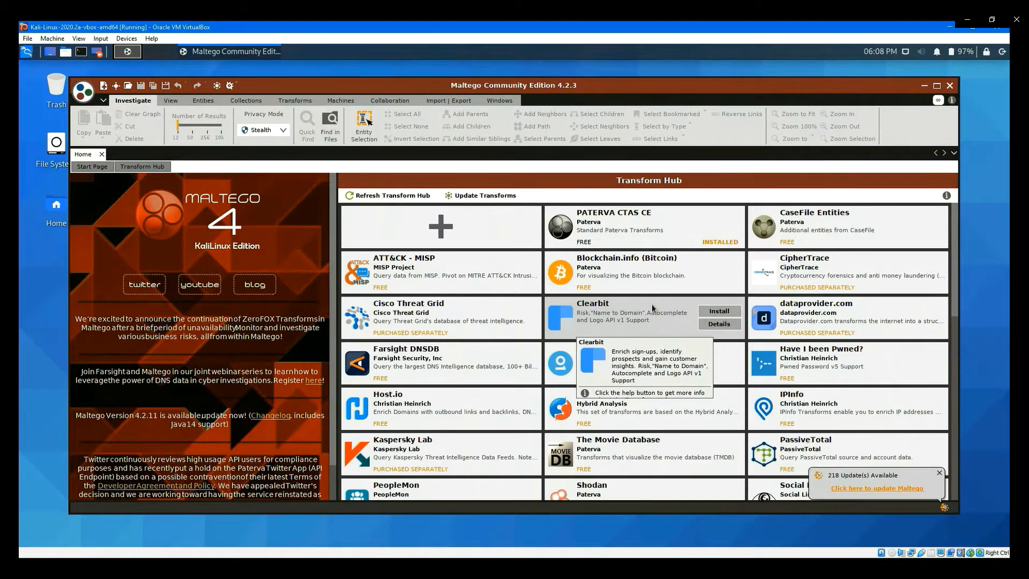
Scroll the Transform Hub until ThreatCrowd and VirusTotal Public API are visible
scroll("down", 3)
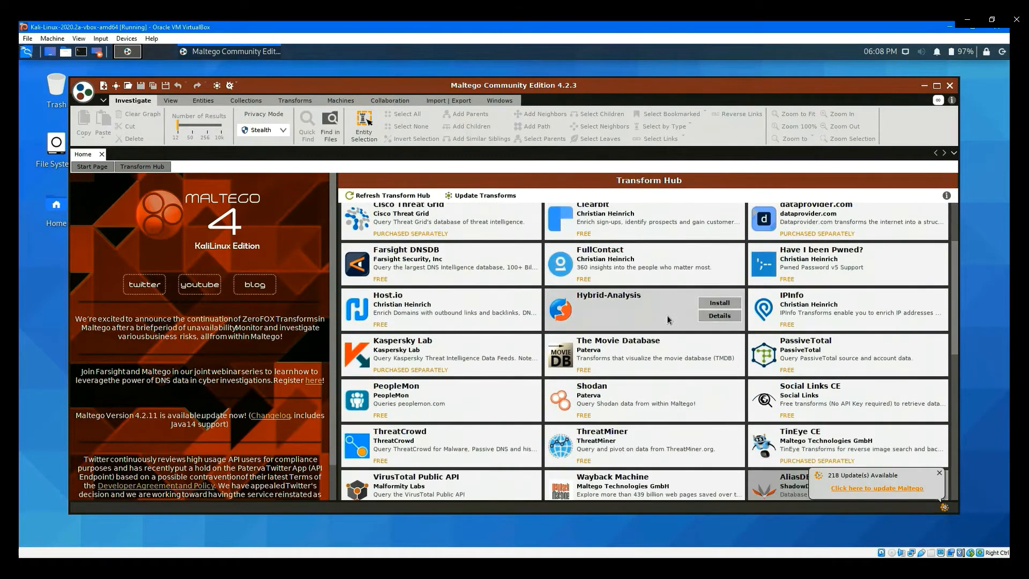
scroll("down", 3)
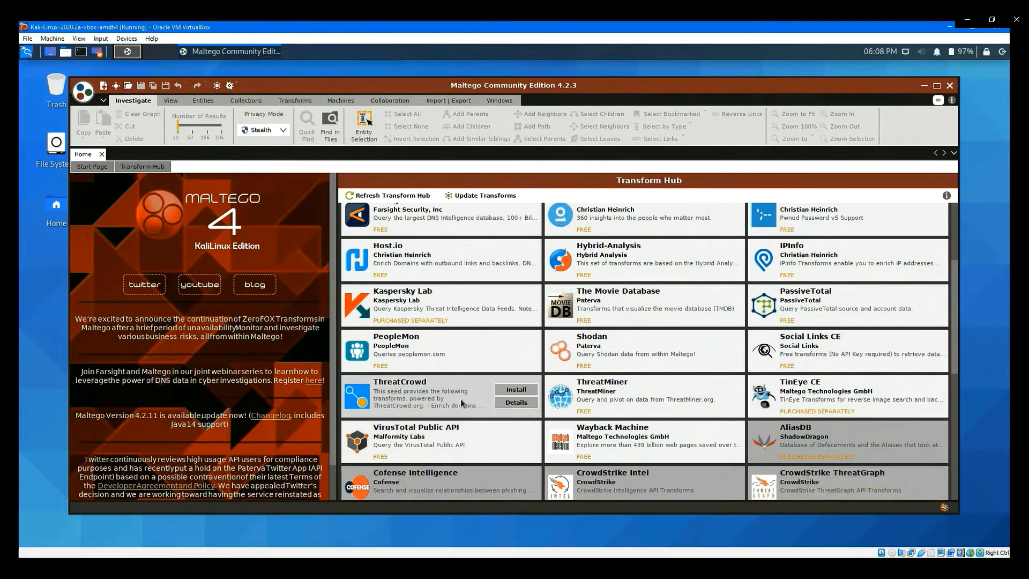
mouse_move(396, 391)
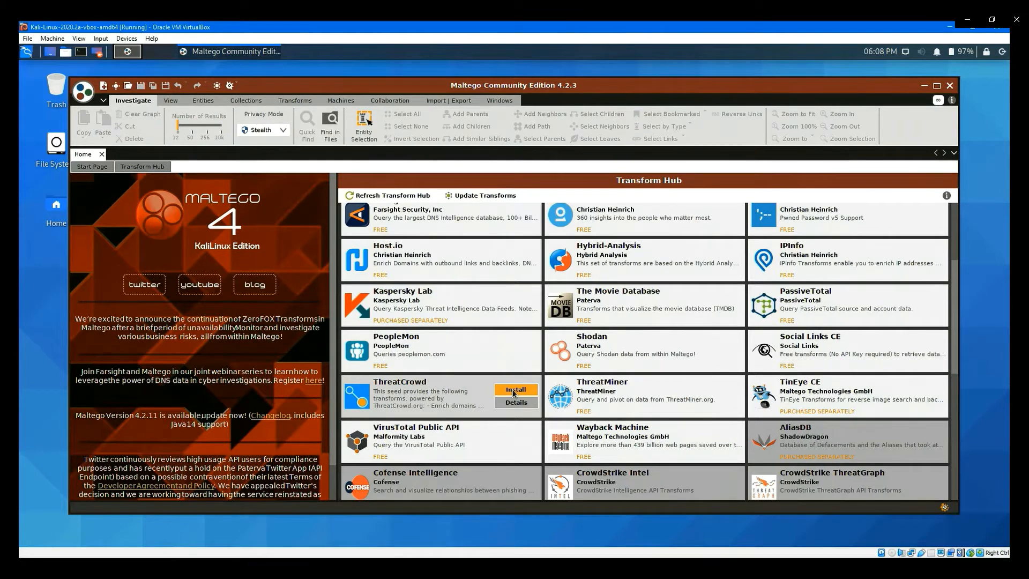
Install the ThreatCrowd transforms (5 transforms, 23 entities) and view the seed details
left_click(516, 389)
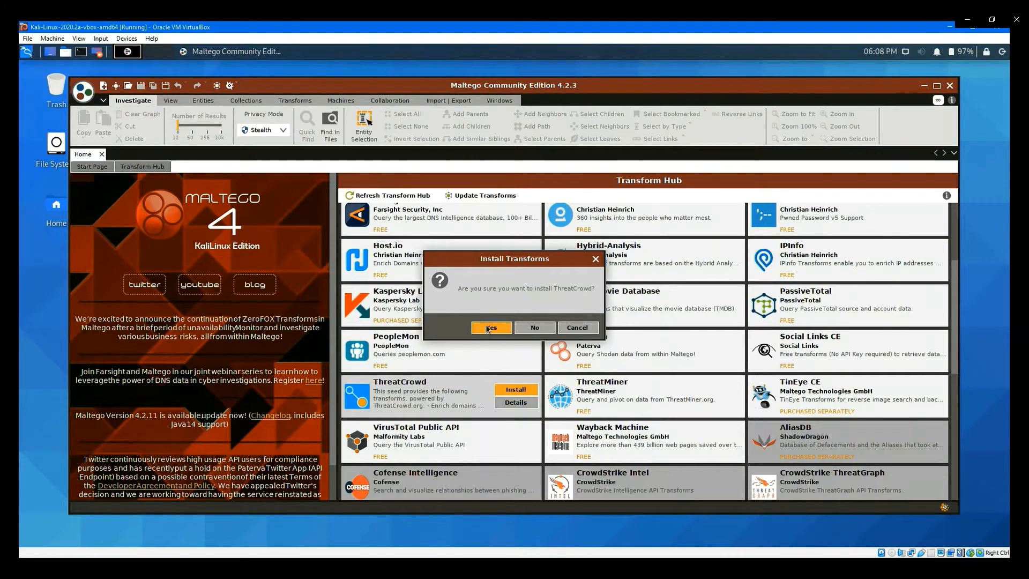
left_click(491, 328)
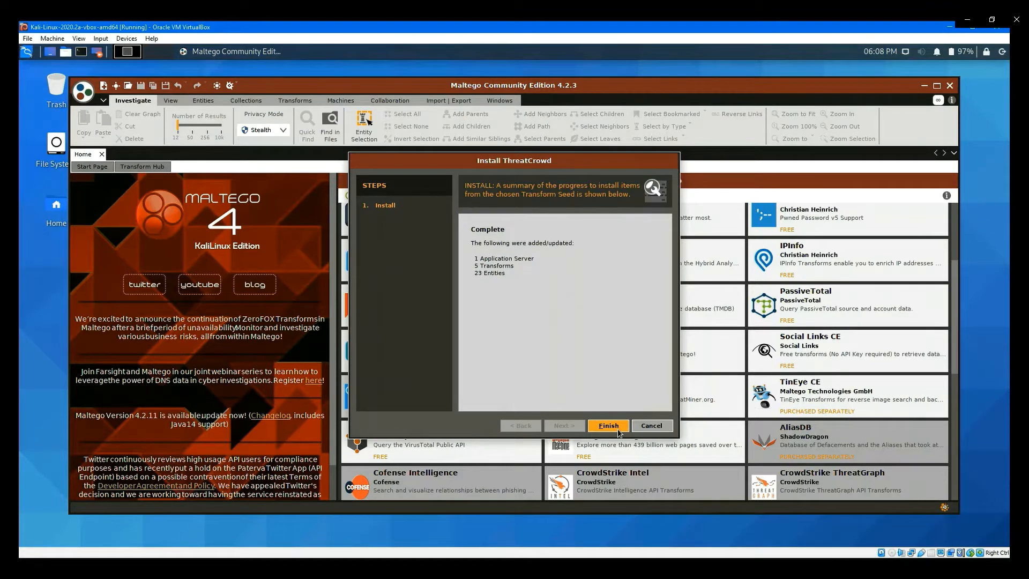
left_click(606, 426)
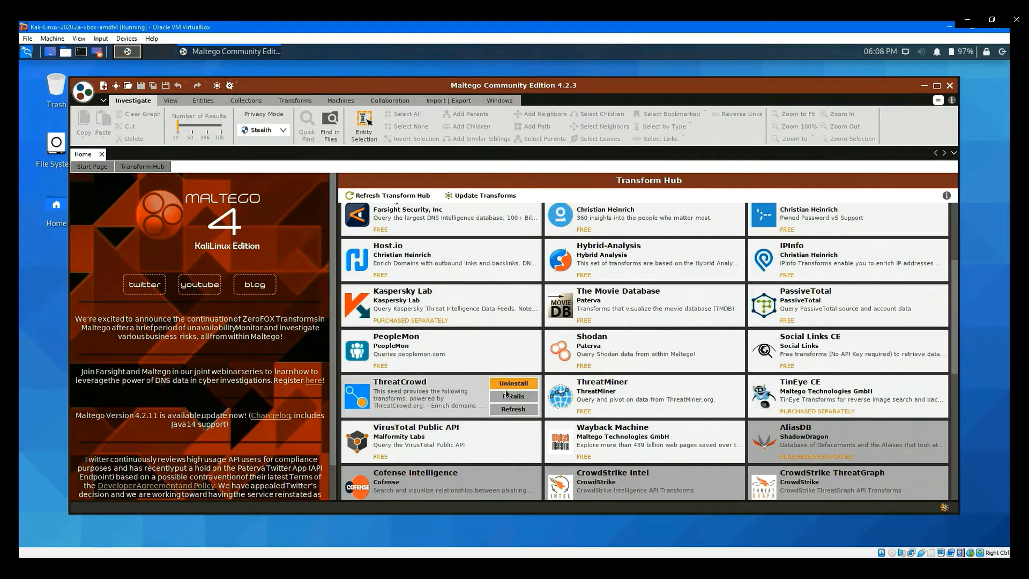
left_click(513, 395)
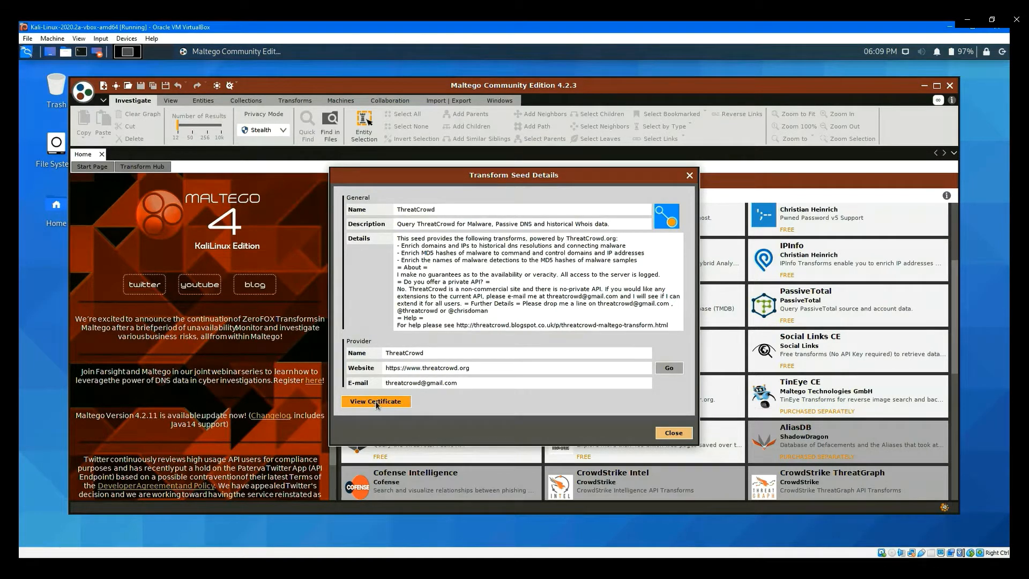
Review the ThreatCrowd certificate's Details fields, then close the certificate and seed details
left_click(375, 401)
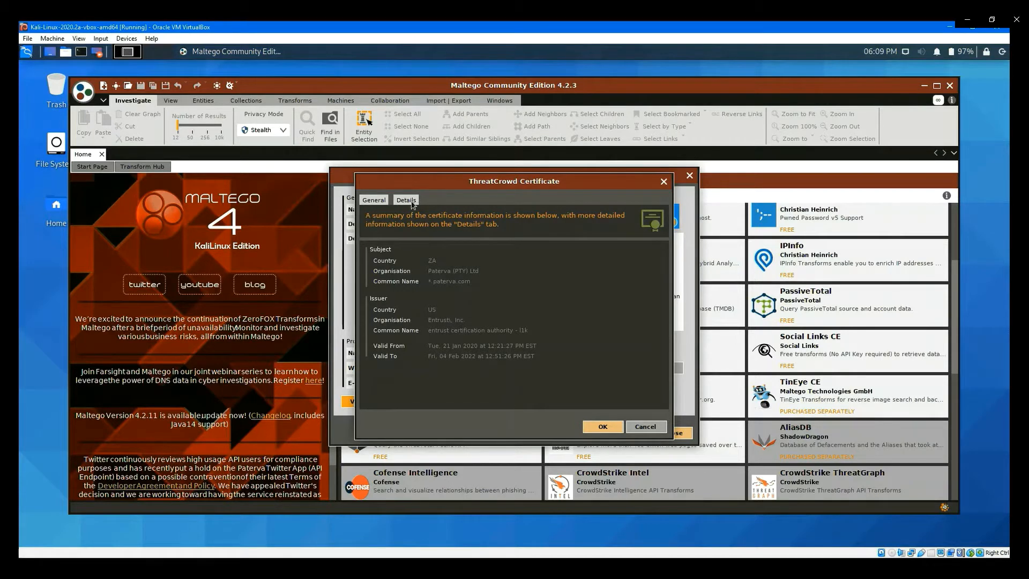
left_click(405, 200)
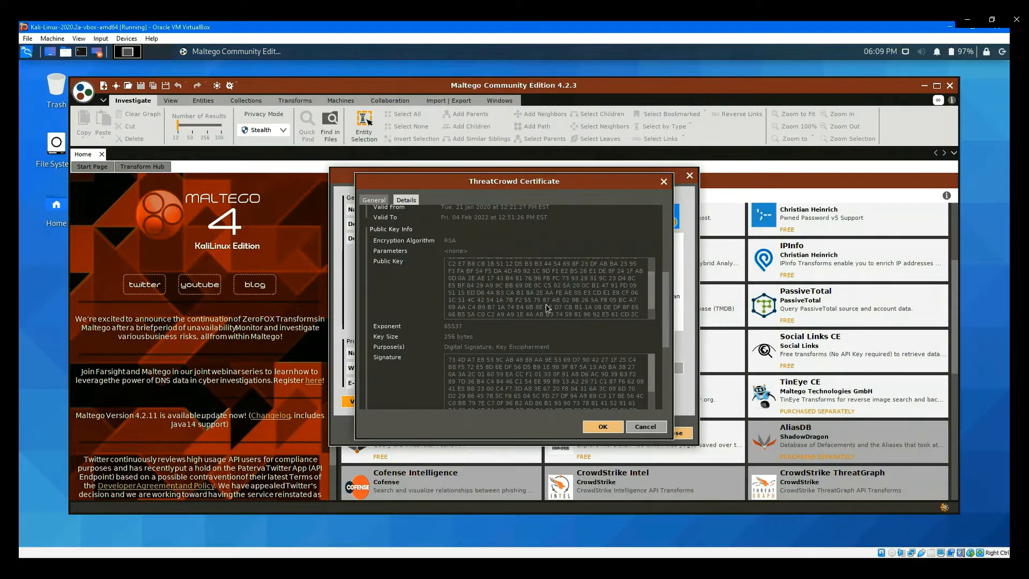
scroll("down", 3)
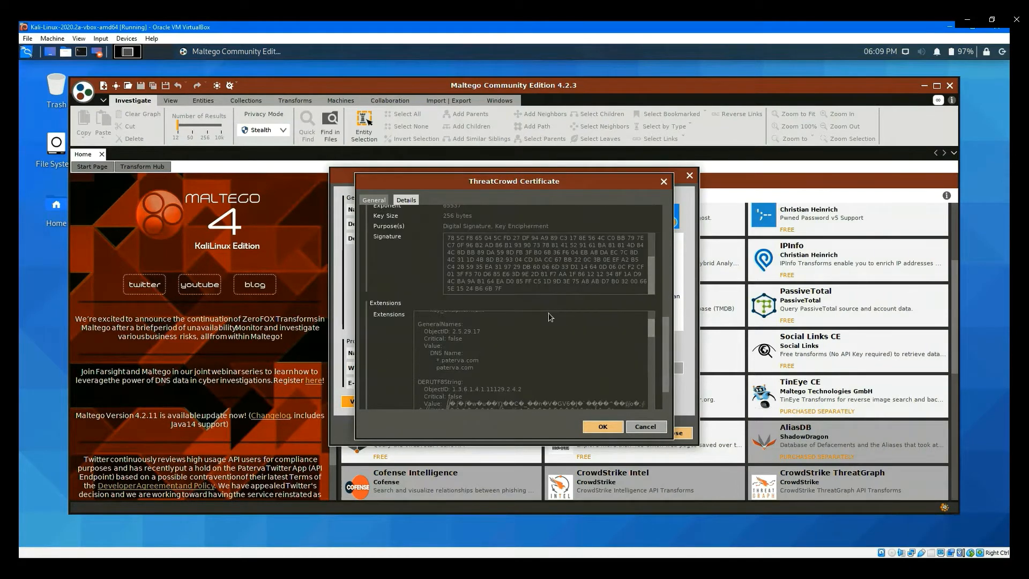
scroll("down", 3)
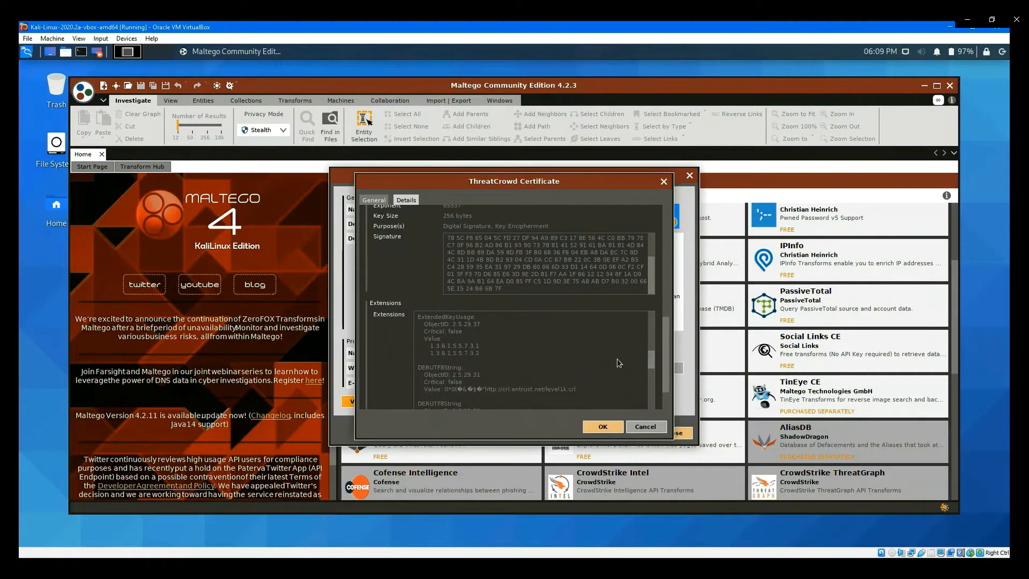
scroll("down", 3)
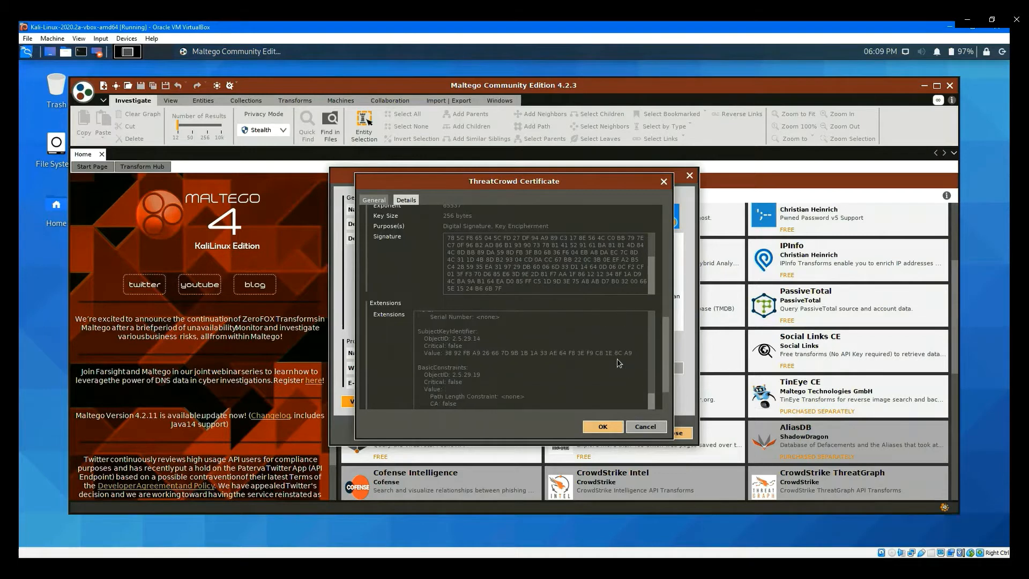
scroll("down", 3)
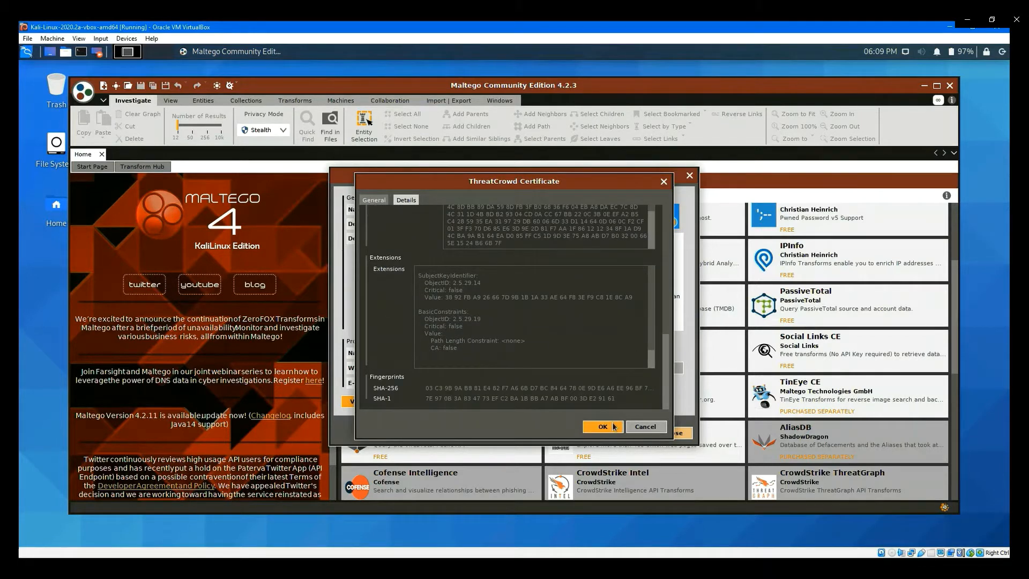
left_click(601, 425)
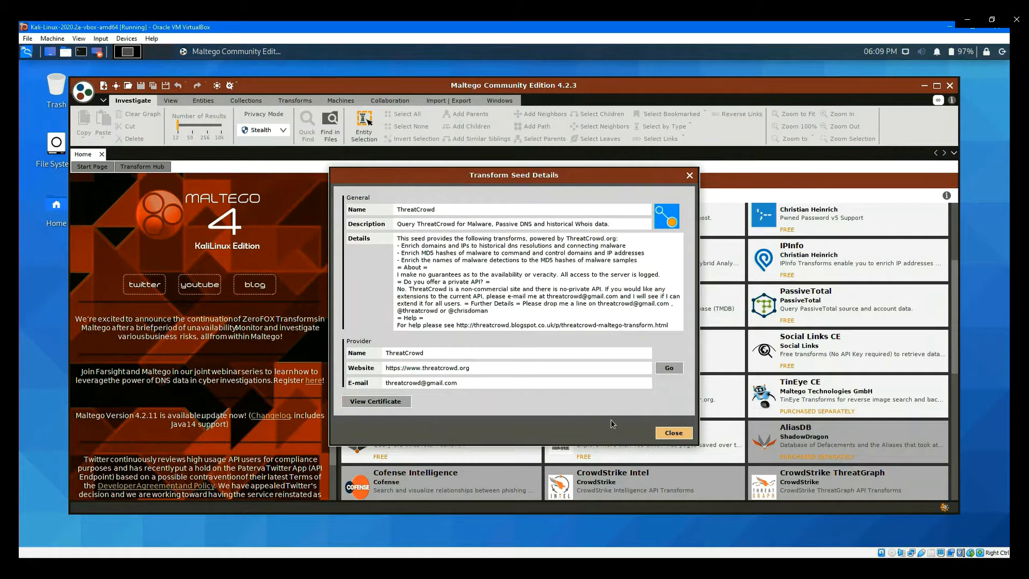
left_click(672, 432)
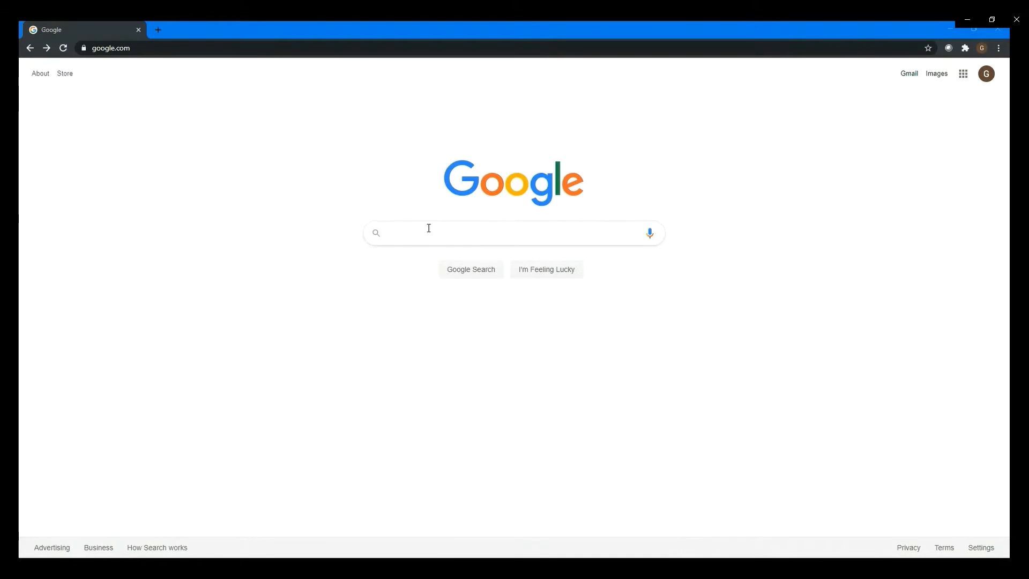
Search Google for 'virus total API key' and open the developers.virustotal.com reference
type("virus total API key")
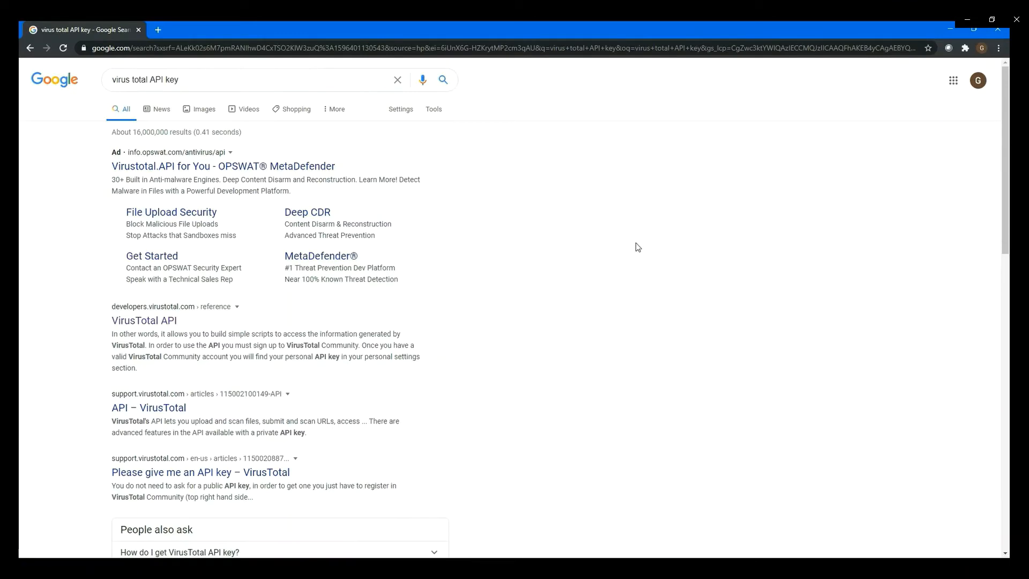
mouse_move(144, 320)
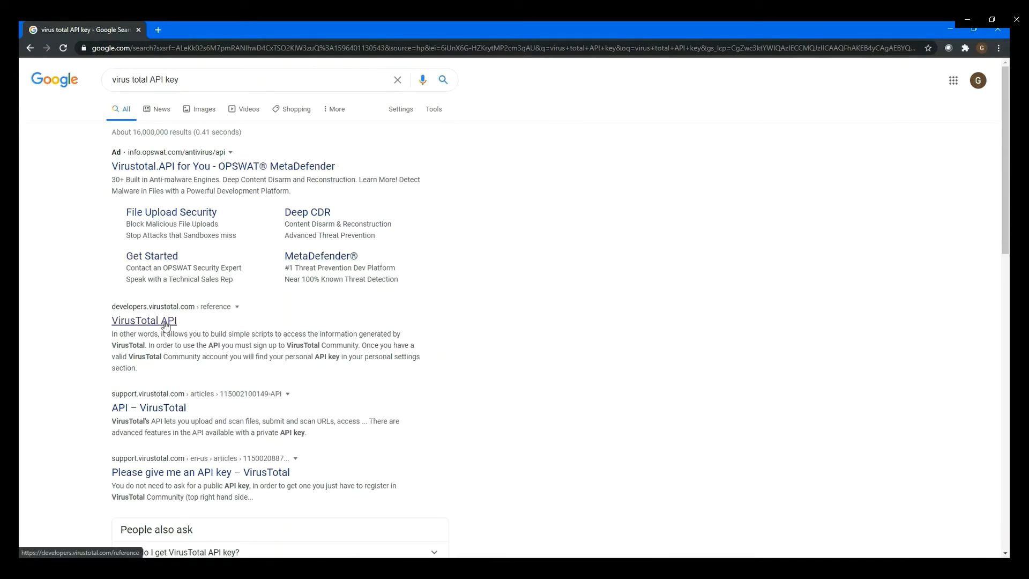
left_click(144, 321)
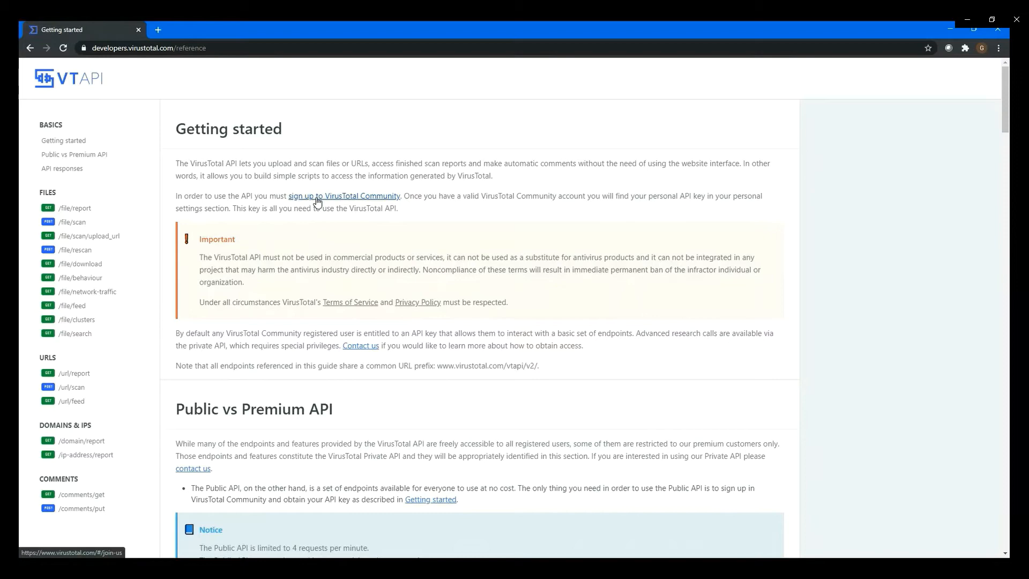
Skim the API docs through the API responses and /file/report sections
scroll("down", 3)
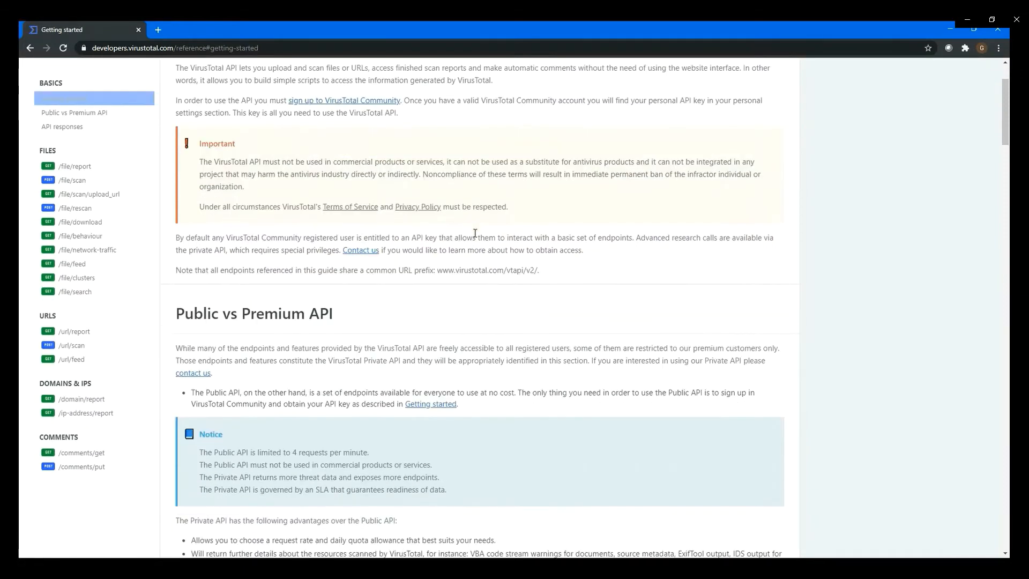
scroll("down", 3)
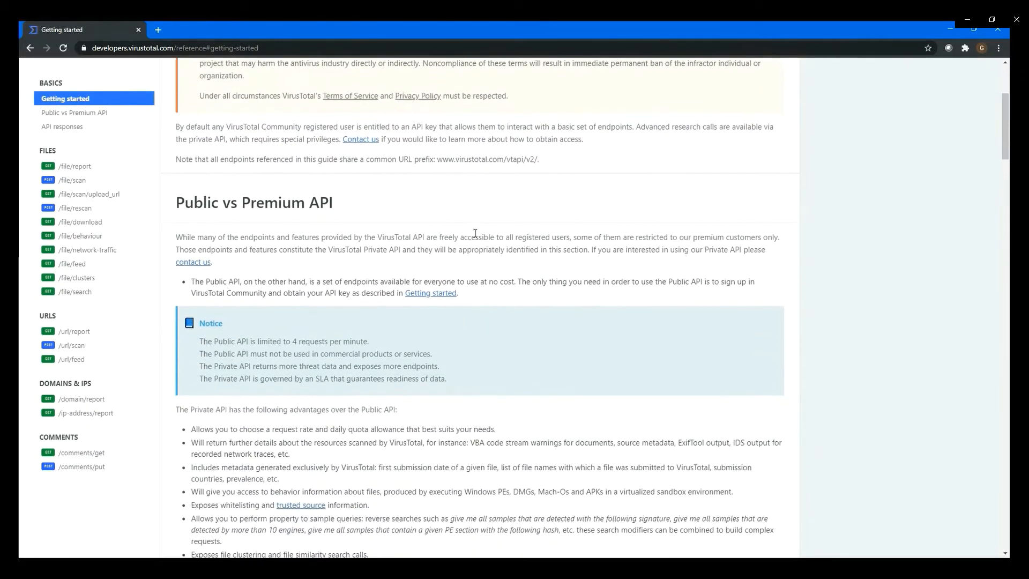
scroll("down", 3)
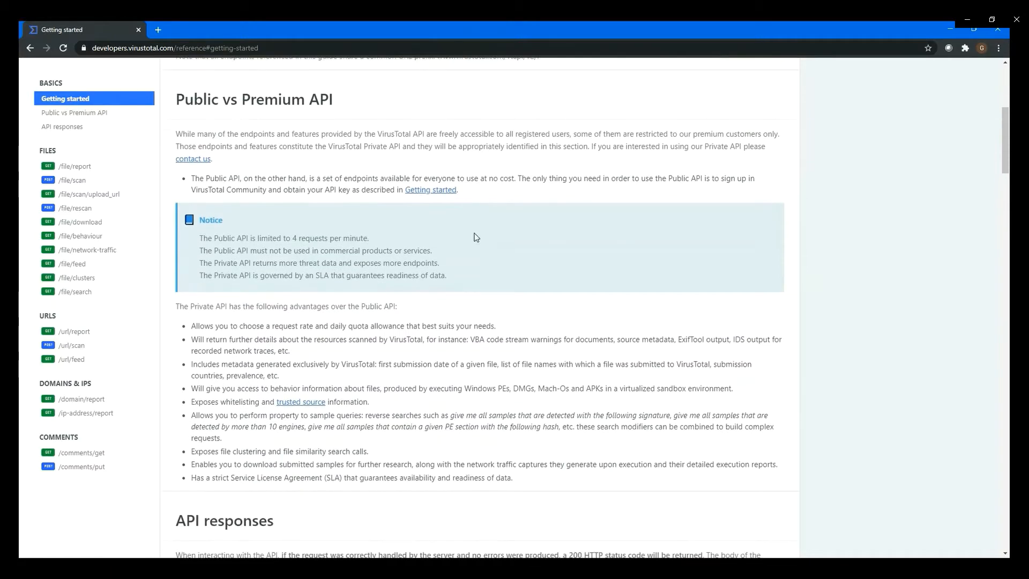
left_click(74, 112)
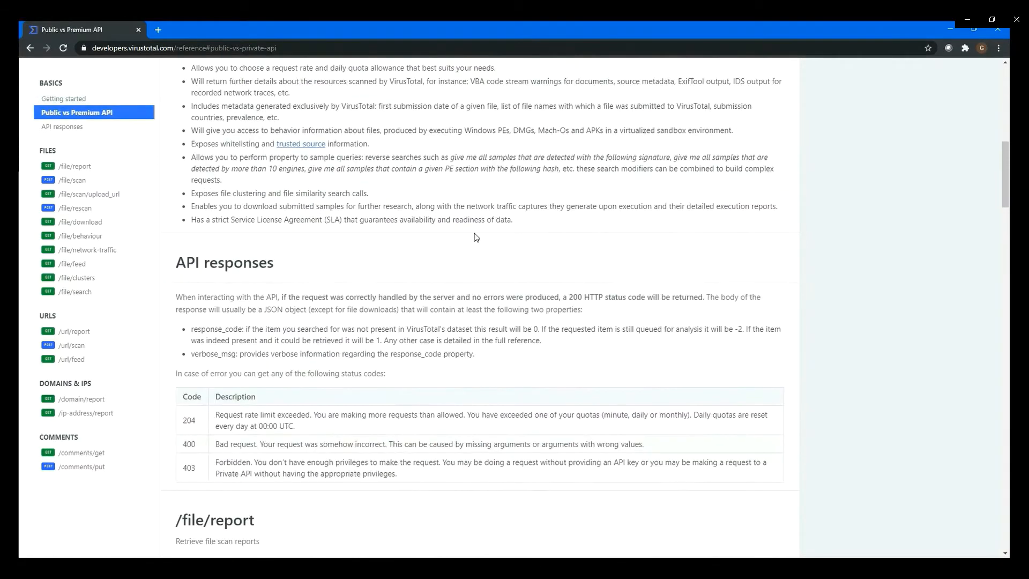
left_click(62, 126)
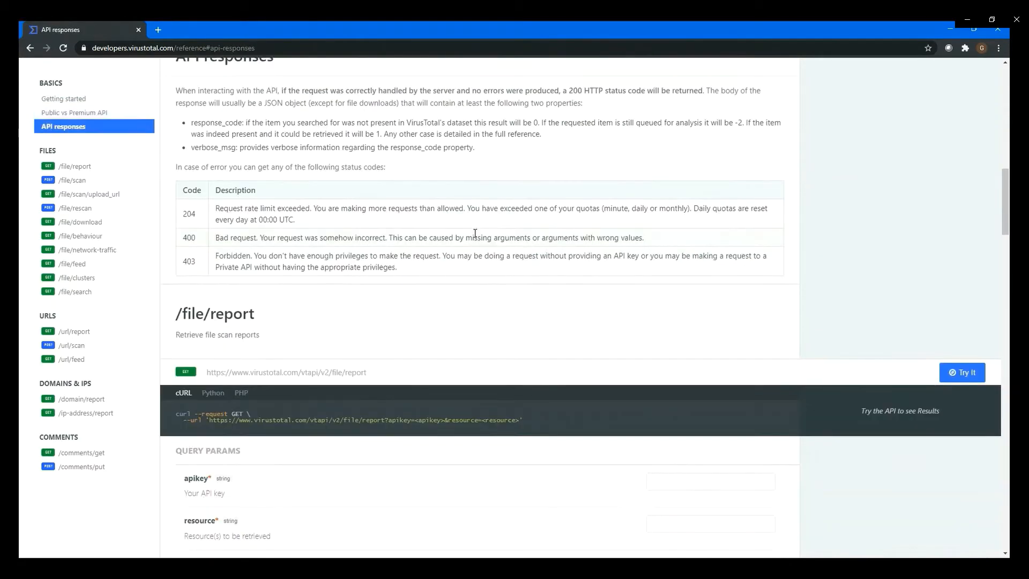
scroll("down", 3)
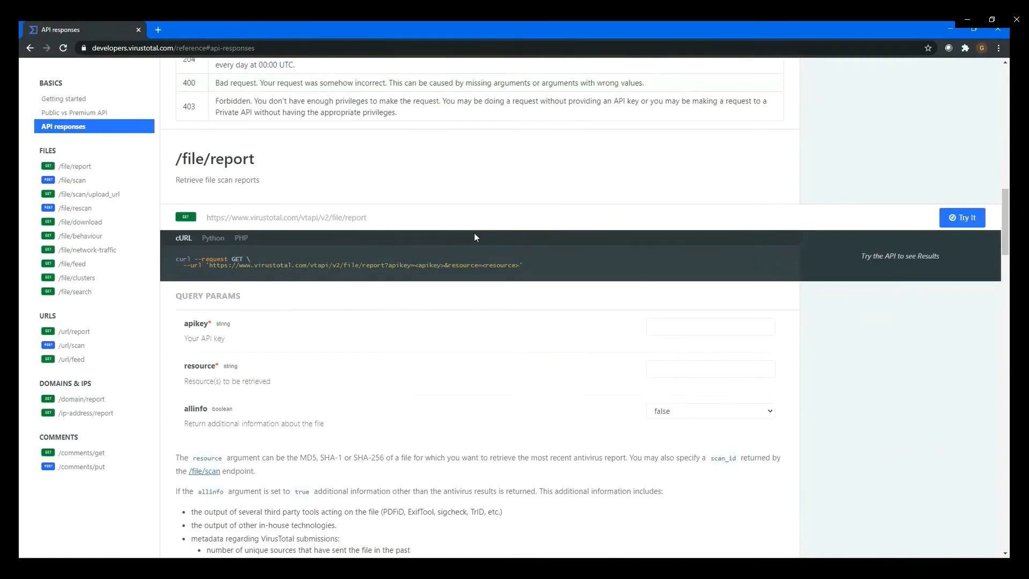
left_click(75, 165)
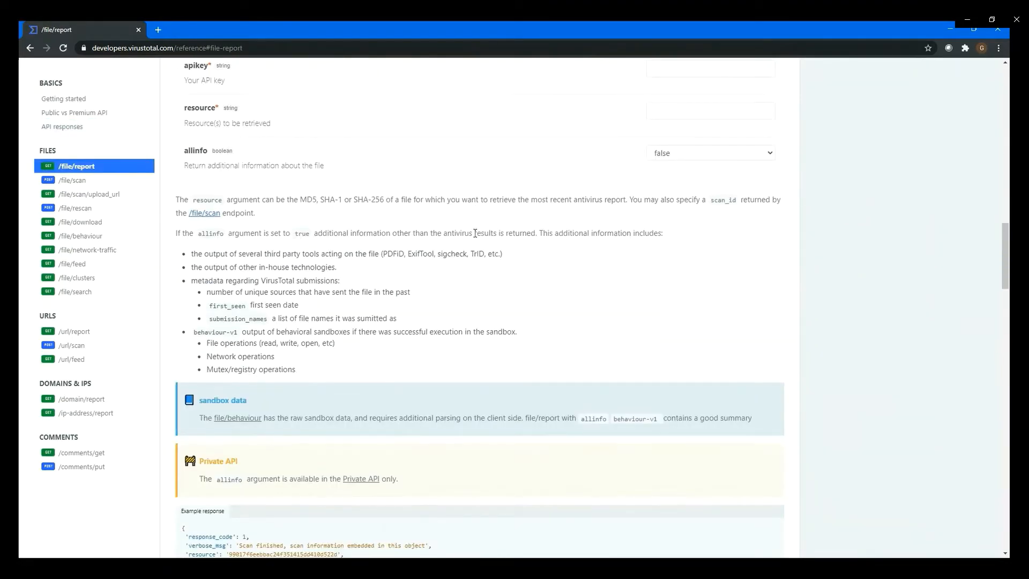
Return to Getting started and go to the VirusTotal Community sign-up page
left_click(74, 113)
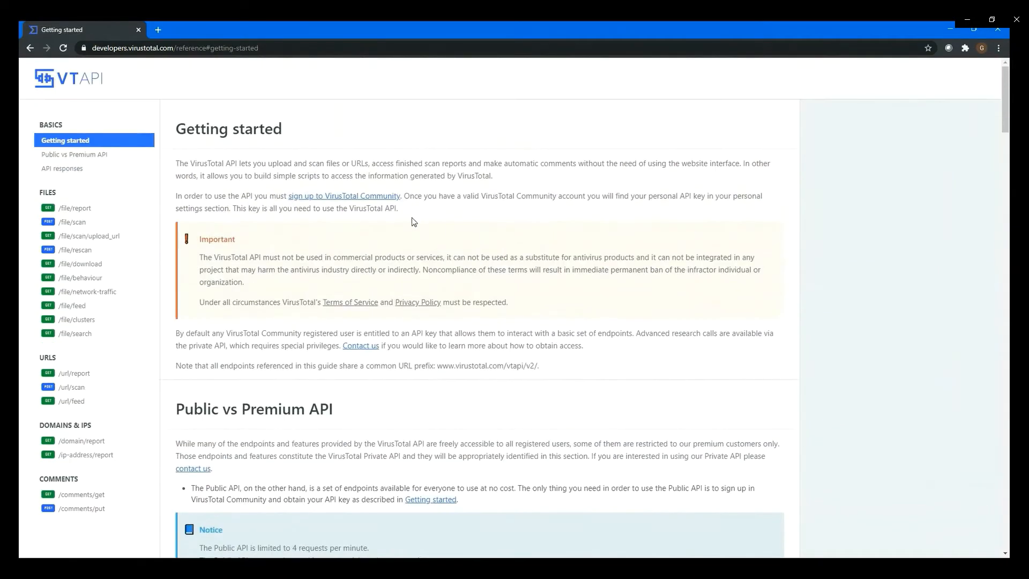
left_click(343, 195)
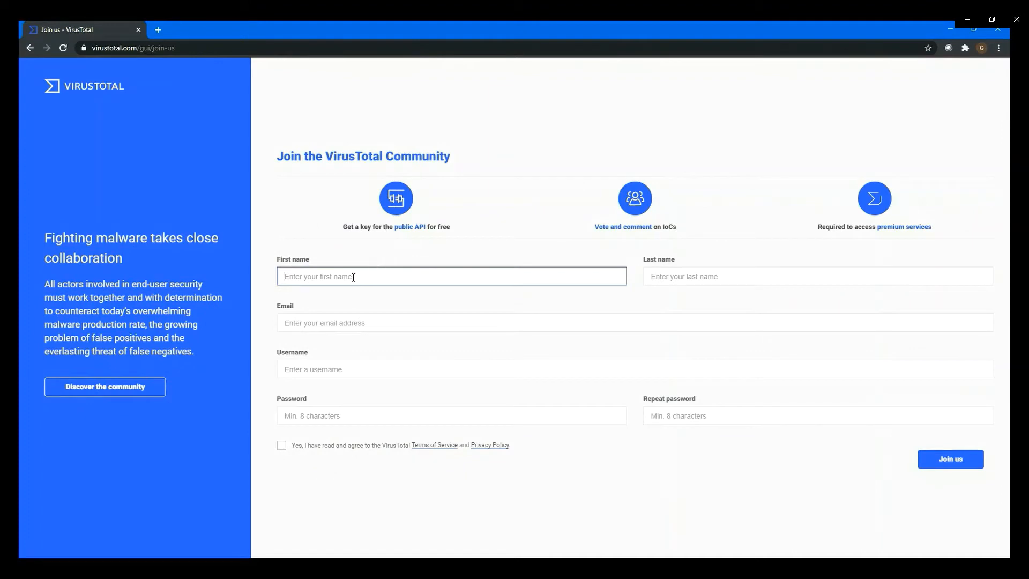
Fill in first name 'Service', last name, email and username in the sign-up form
type("Serv")
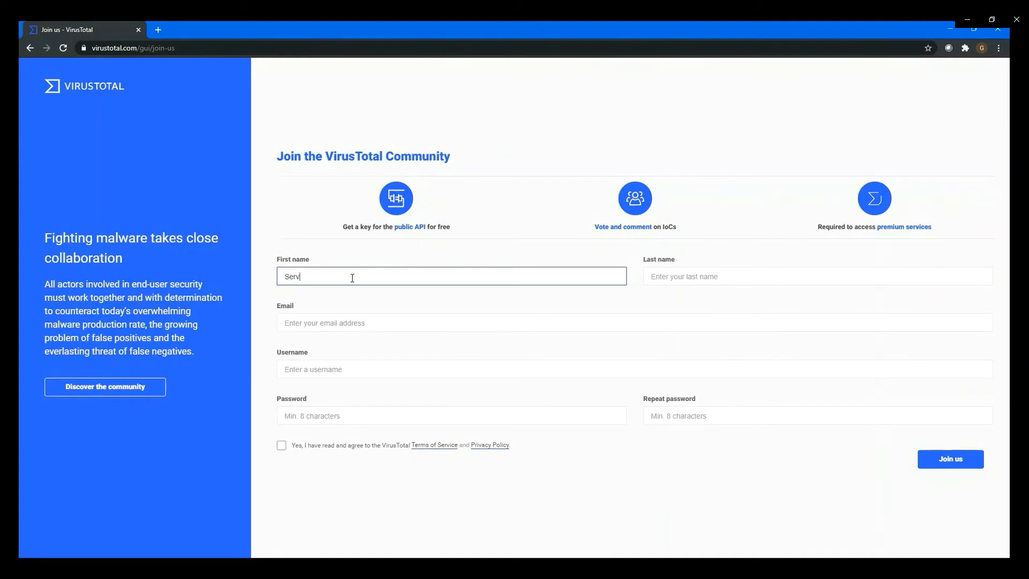
type("ice")
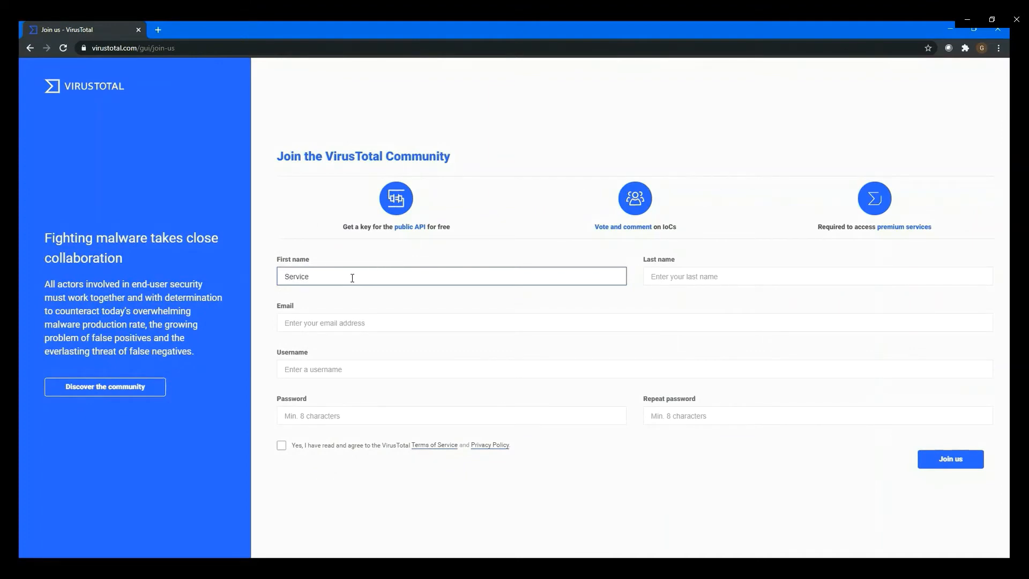
left_click(816, 276)
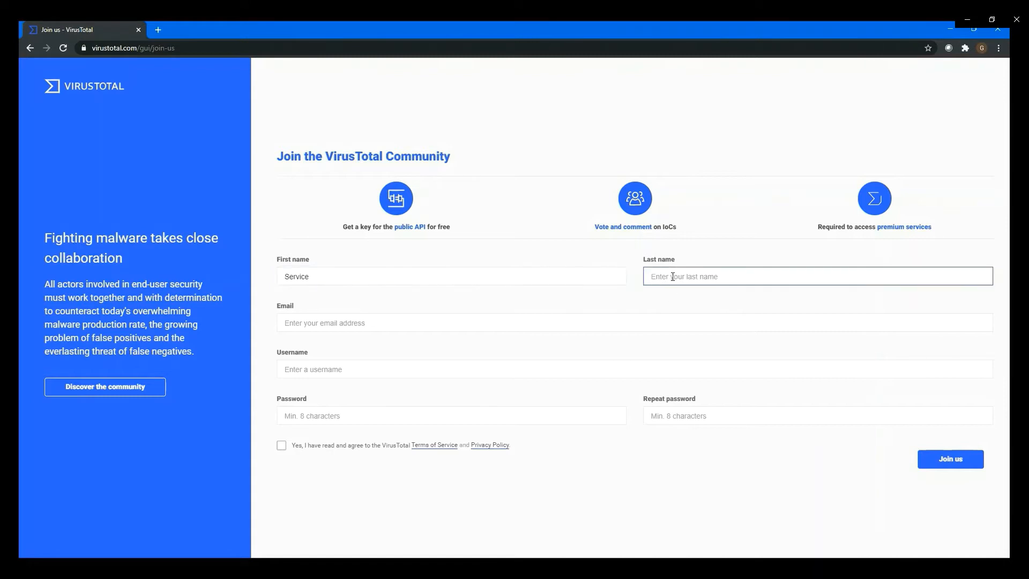
type("Yila")
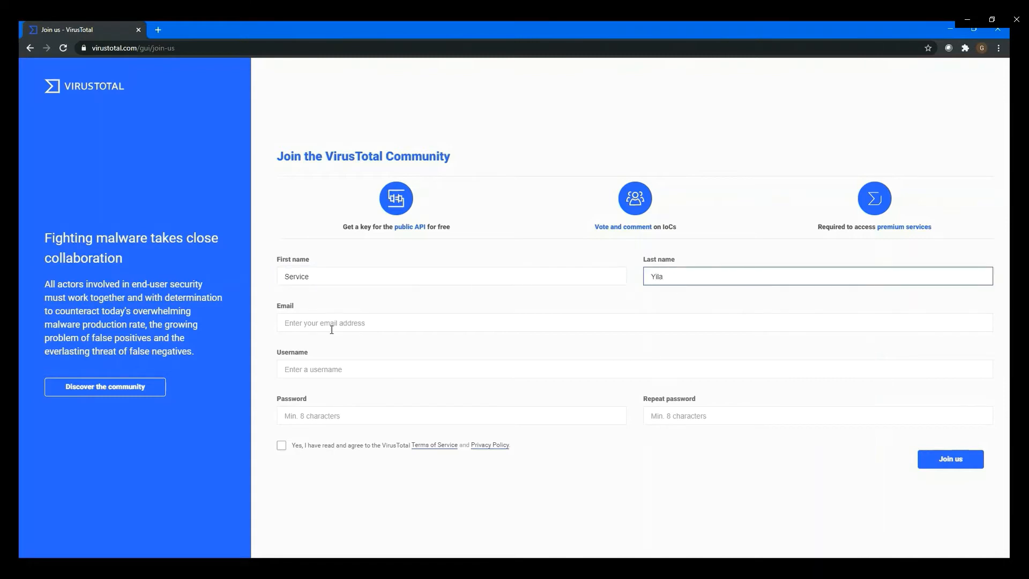
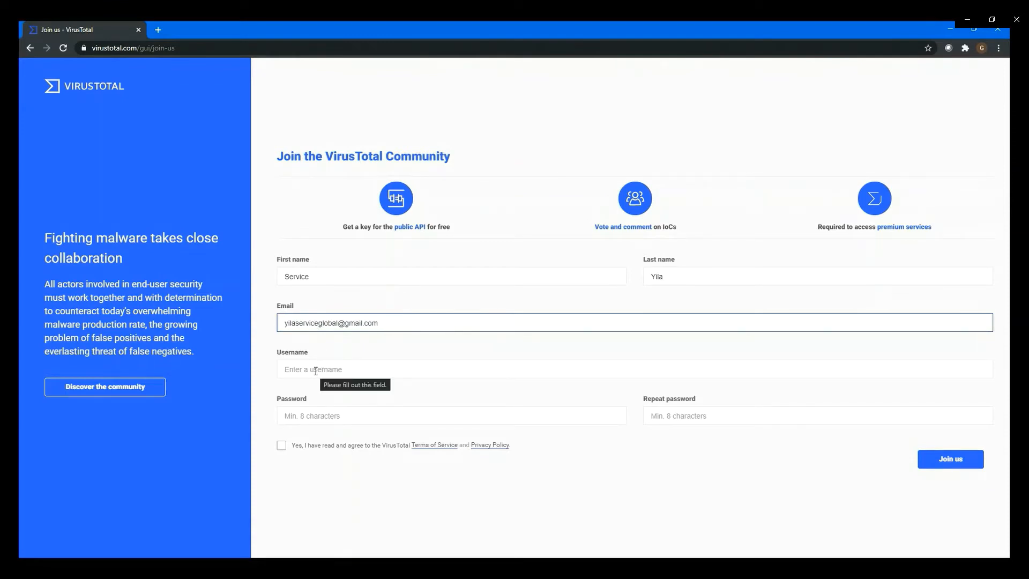
type("yi")
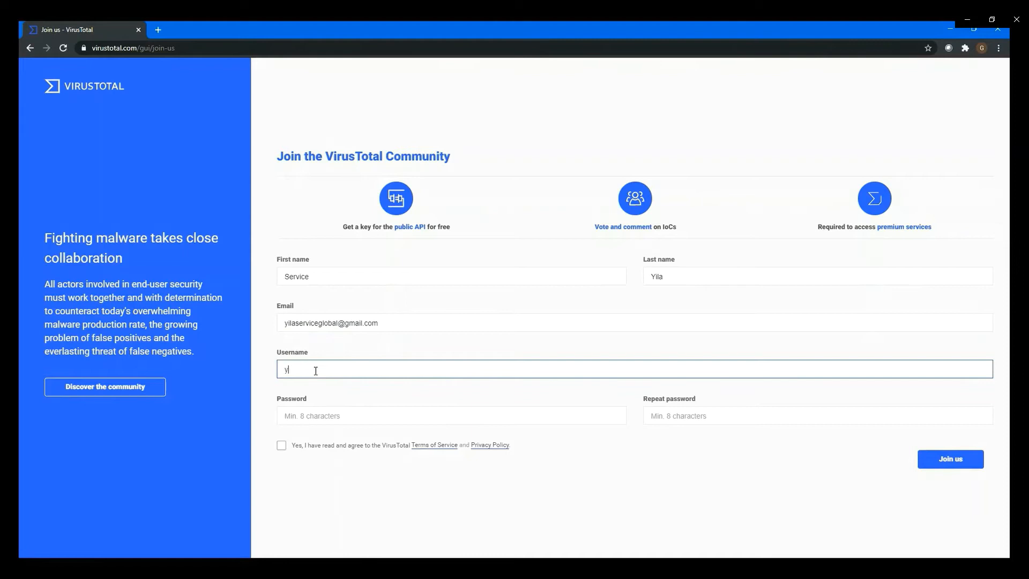
type("ilaservice")
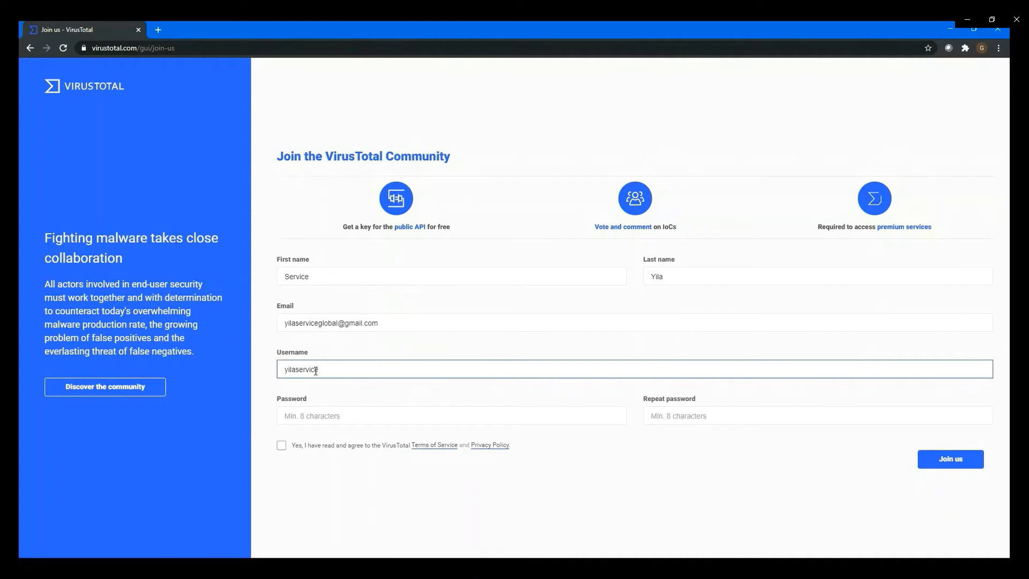
Enter matching passwords, accept the terms and submit with Join us
left_click(451, 414)
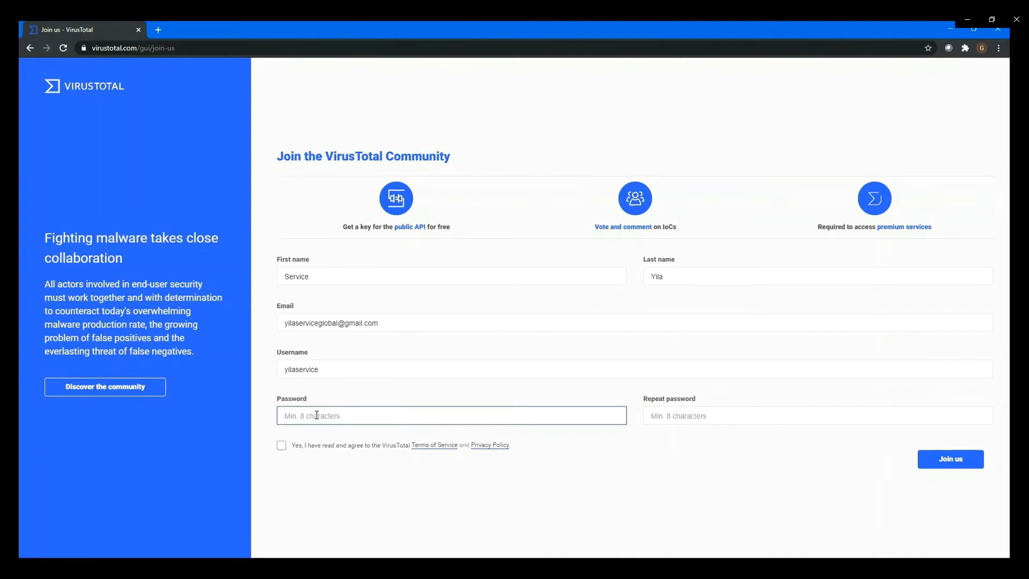
type("••••")
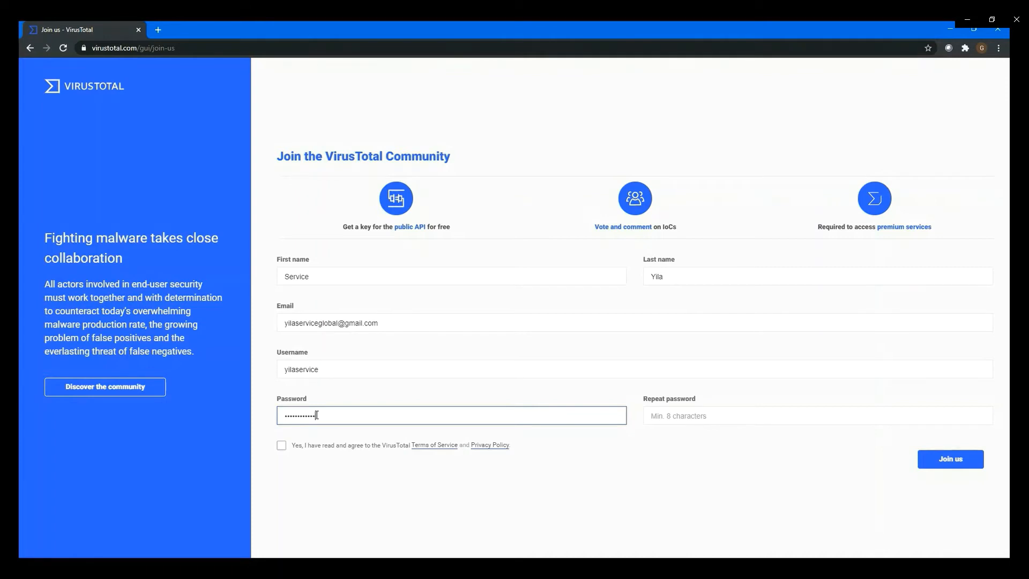
left_click(817, 416)
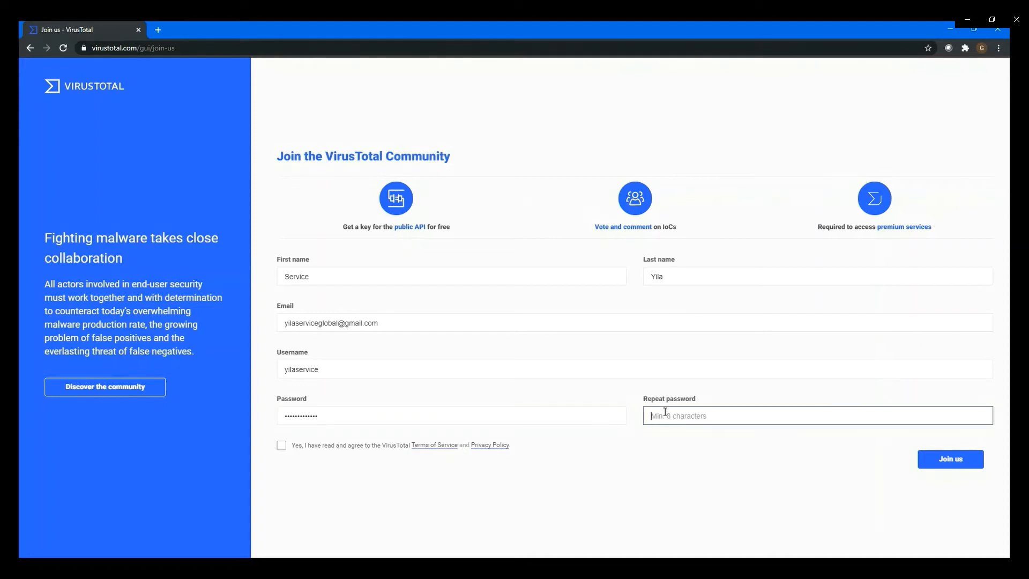
type("password")
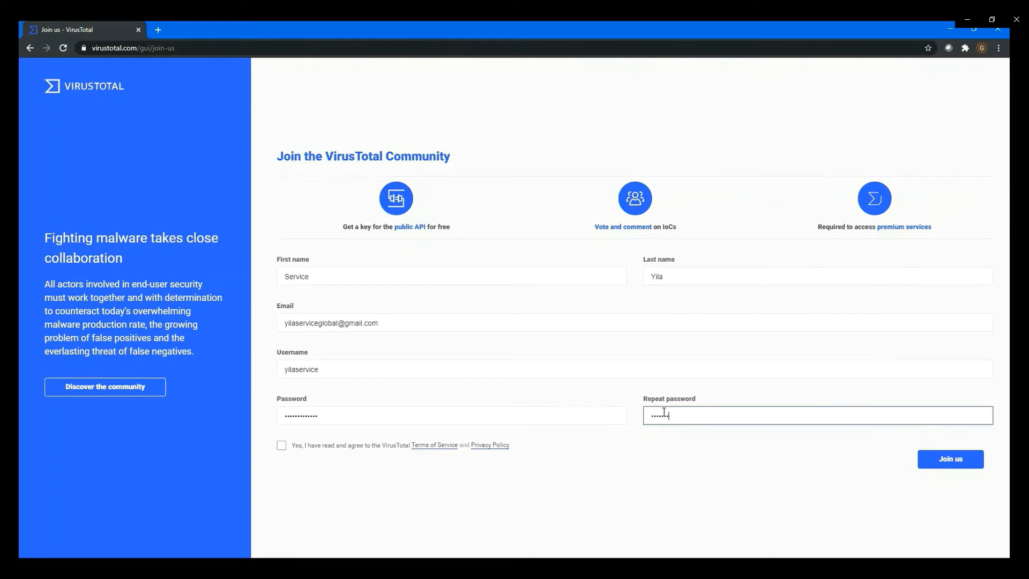
type("•")
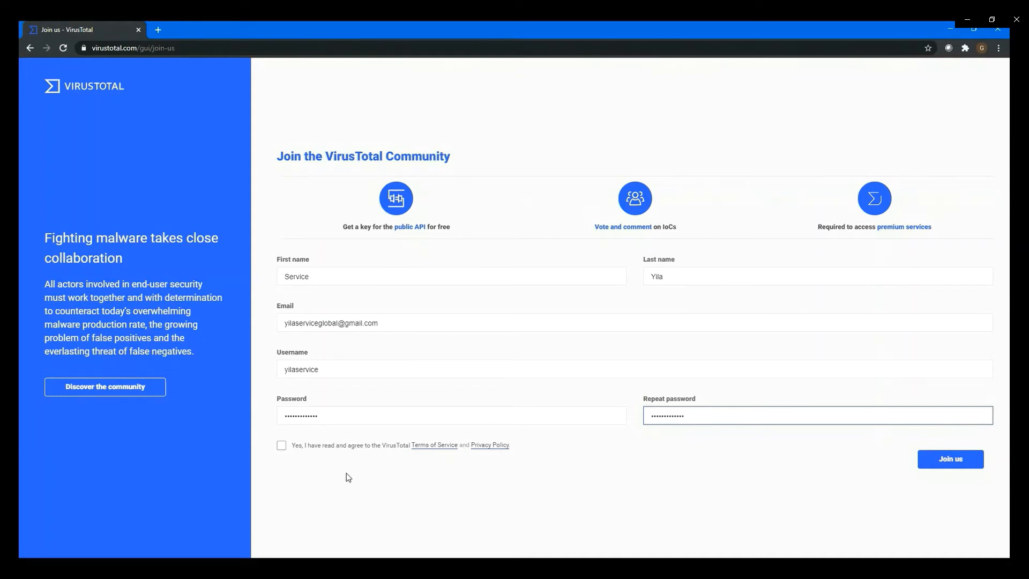
left_click(280, 445)
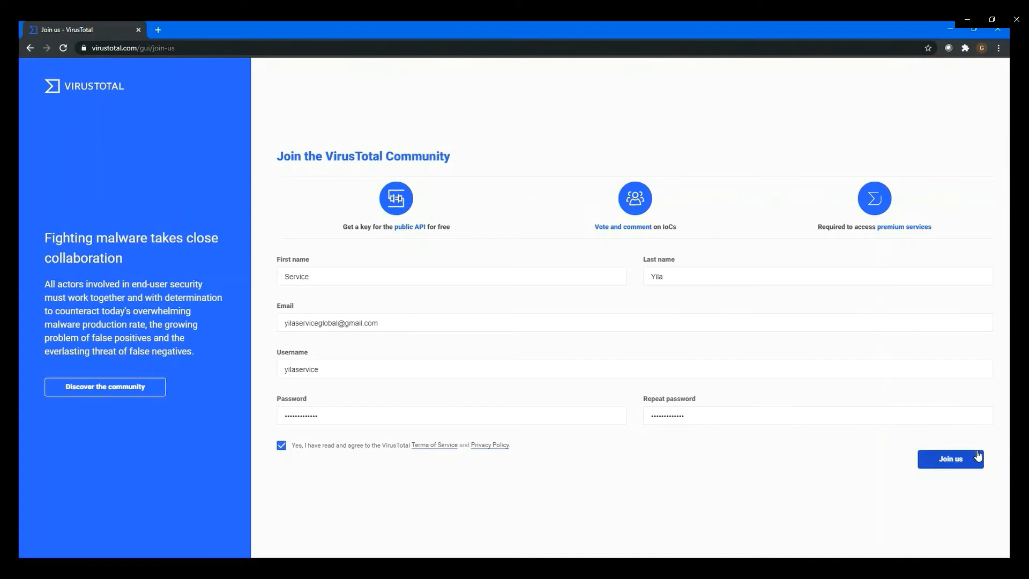
left_click(949, 458)
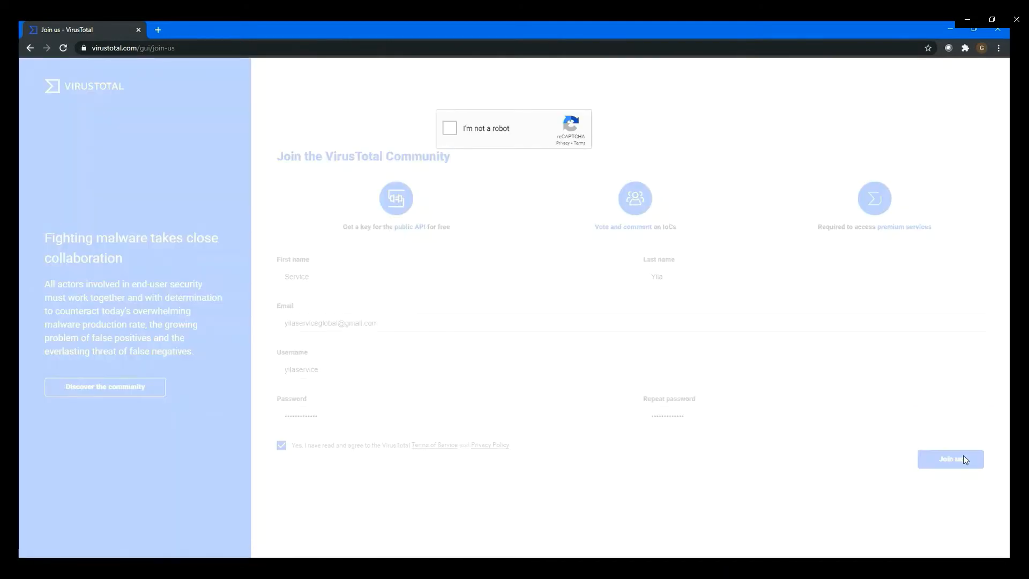
Tick the reCAPTCHA 'I'm not a robot' box and resubmit the sign-up
left_click(449, 127)
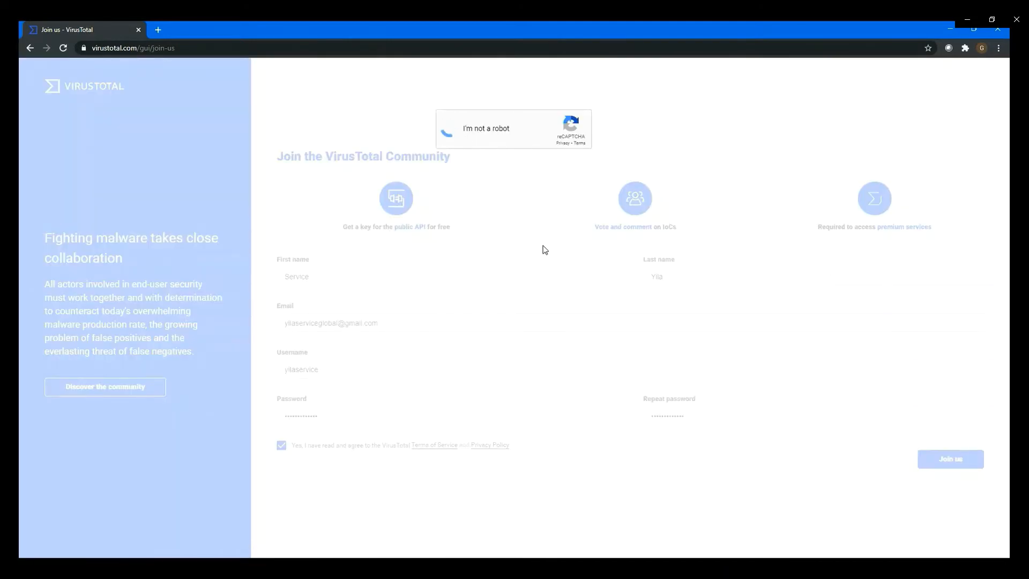
left_click(949, 459)
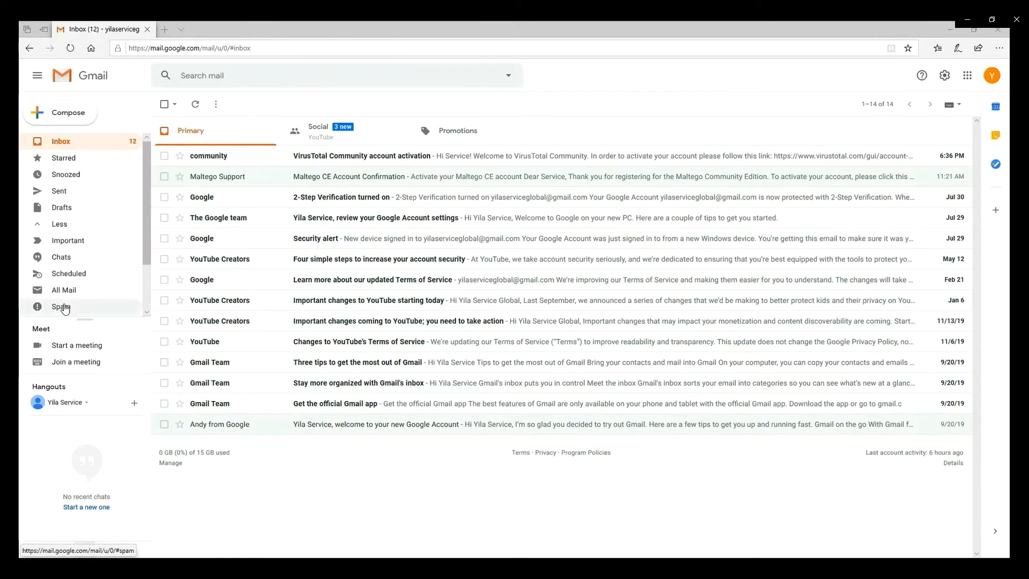
After checking Spam, open the activation email in Inbox and follow its activation link
left_click(60, 306)
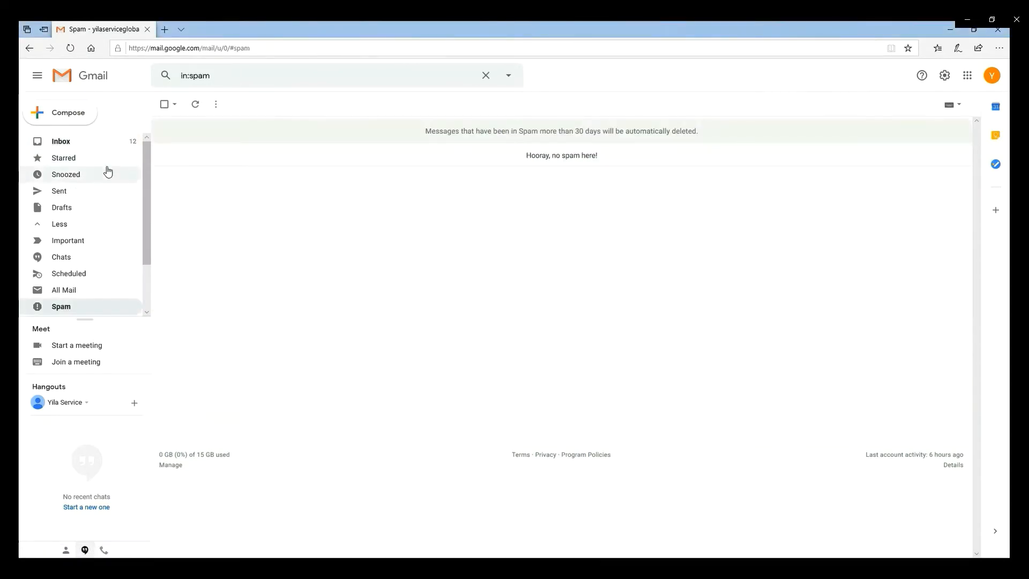
left_click(60, 141)
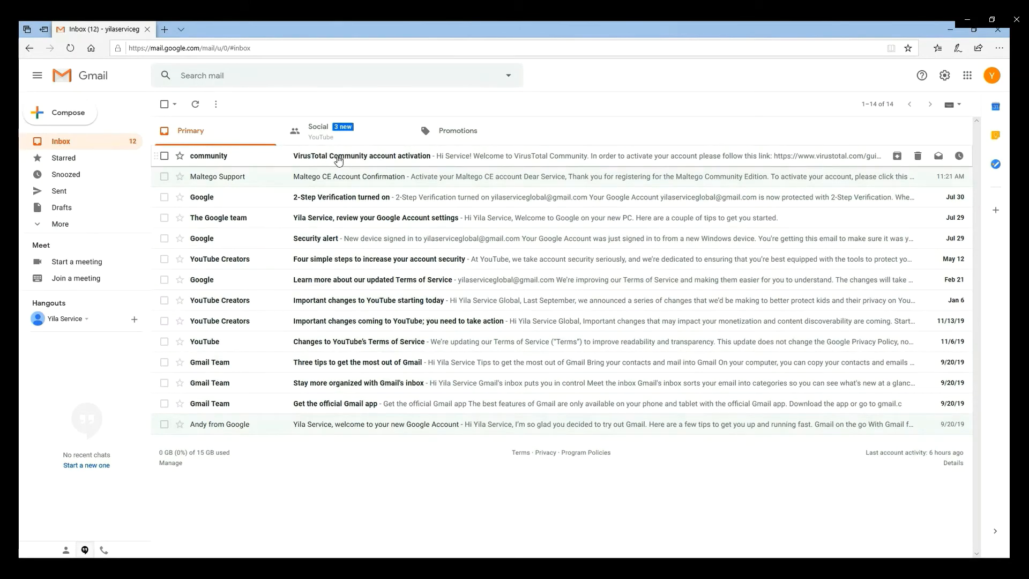
left_click(364, 155)
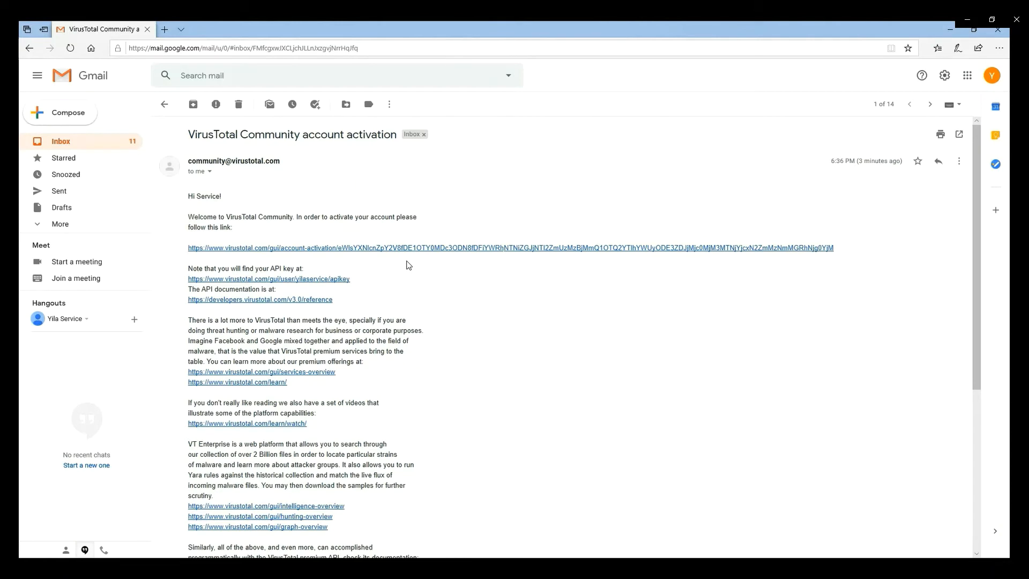
mouse_move(410, 252)
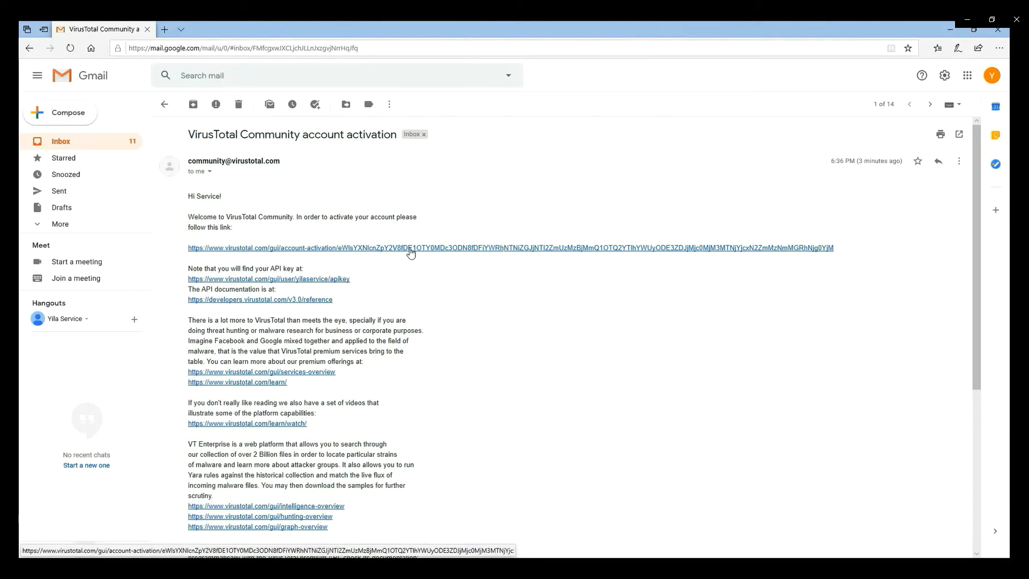
left_click(410, 253)
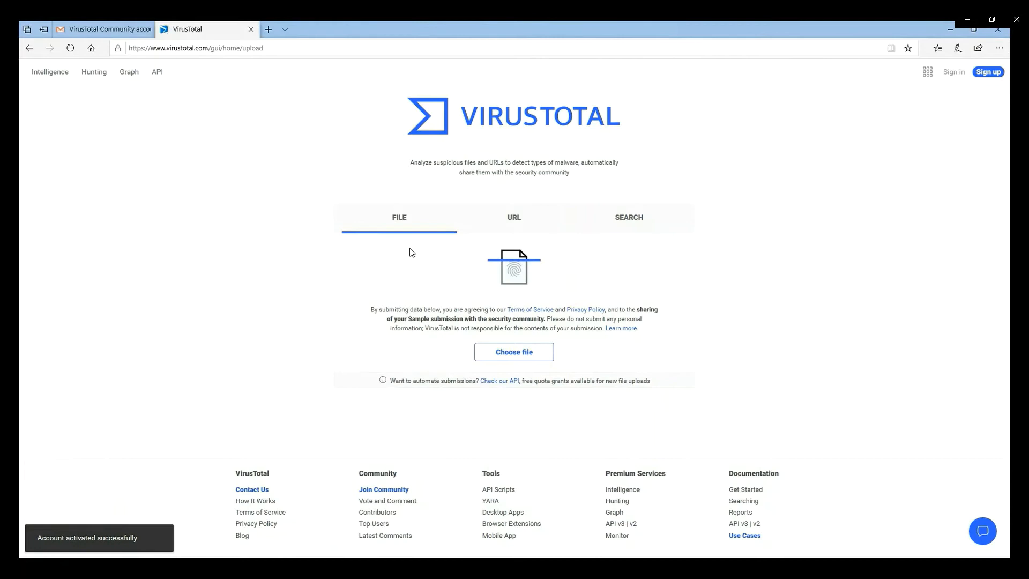
left_click(627, 217)
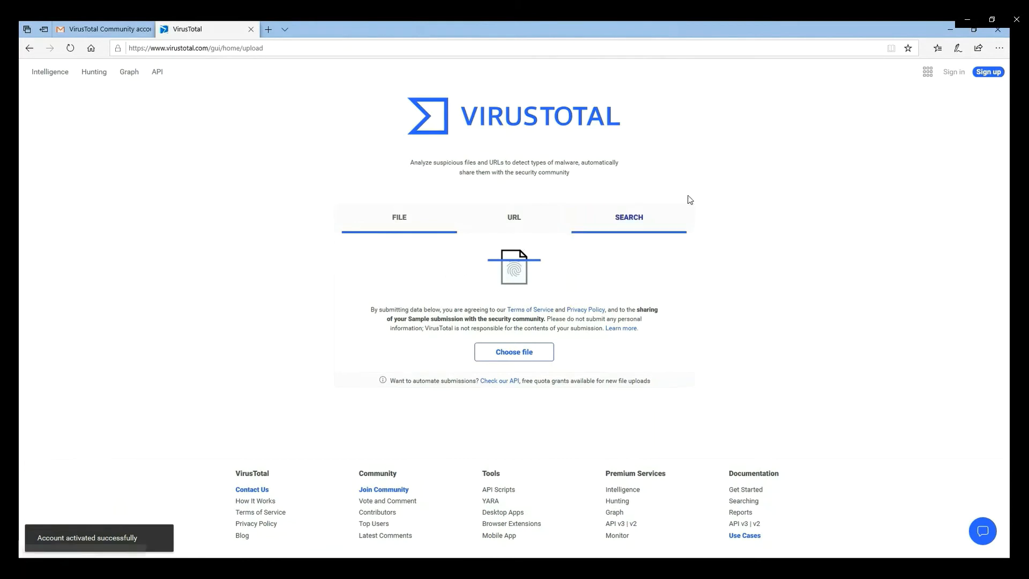
left_click(953, 72)
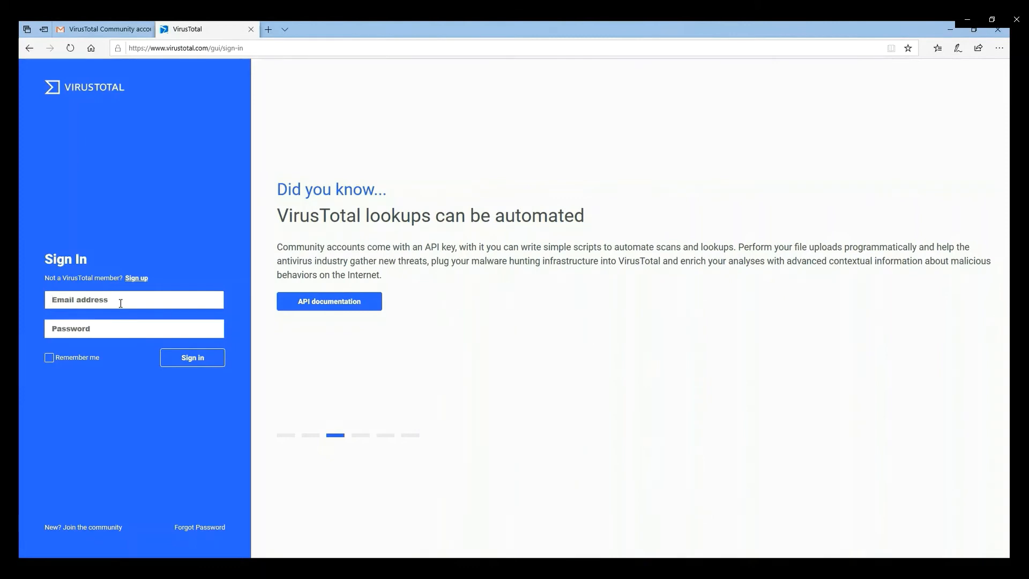
type("yila")
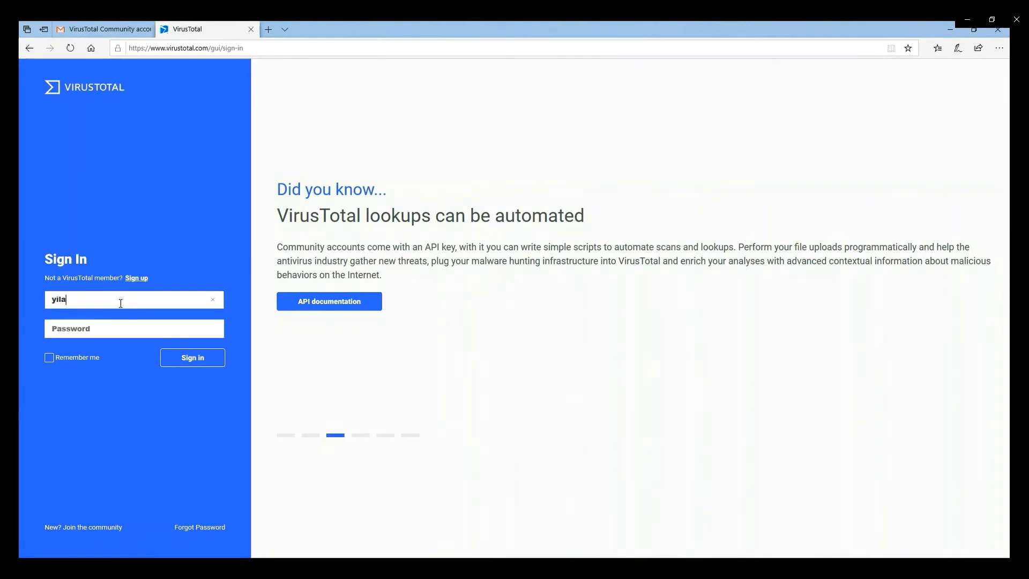
type("service")
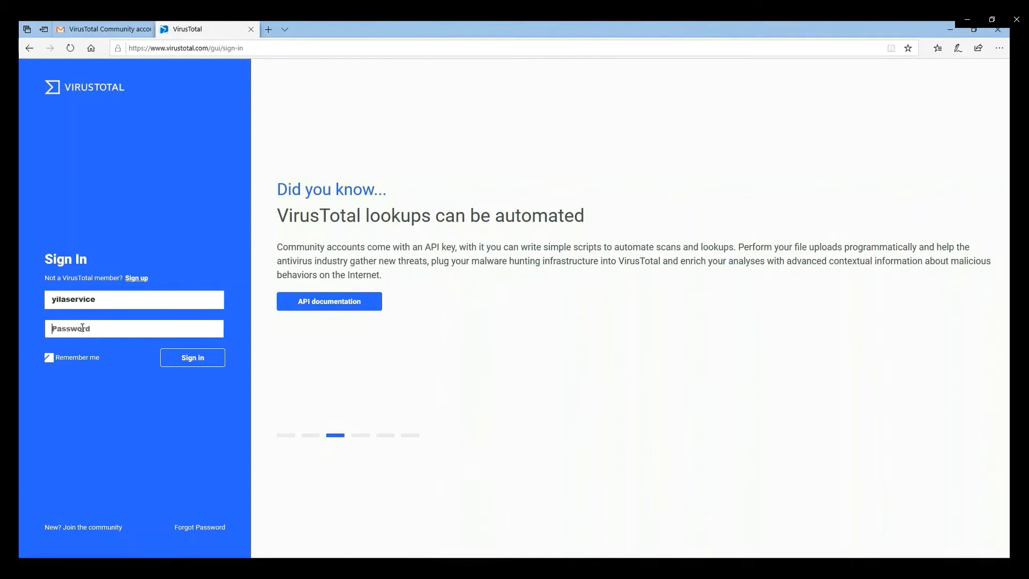
type("•••••")
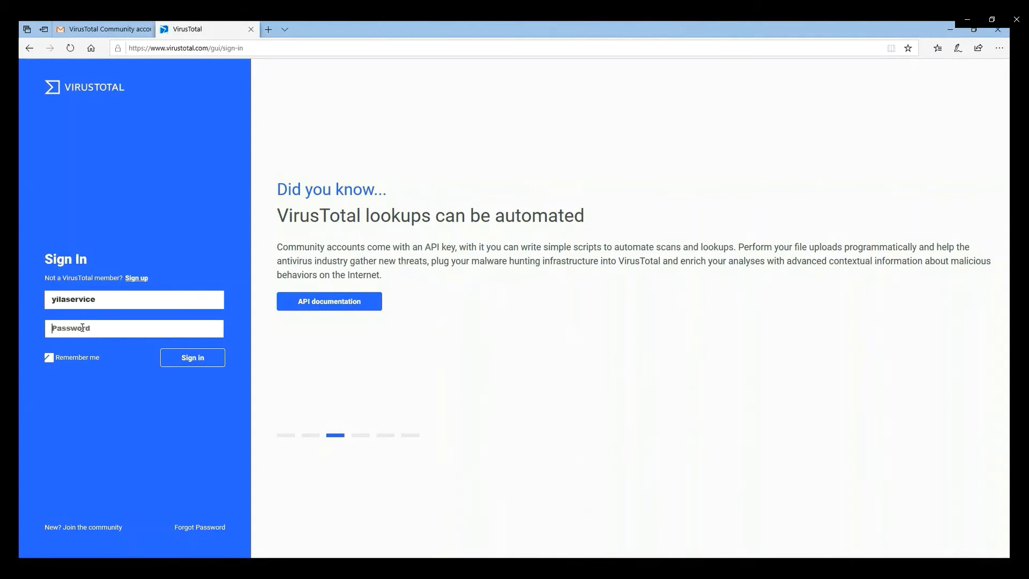
type("•••••")
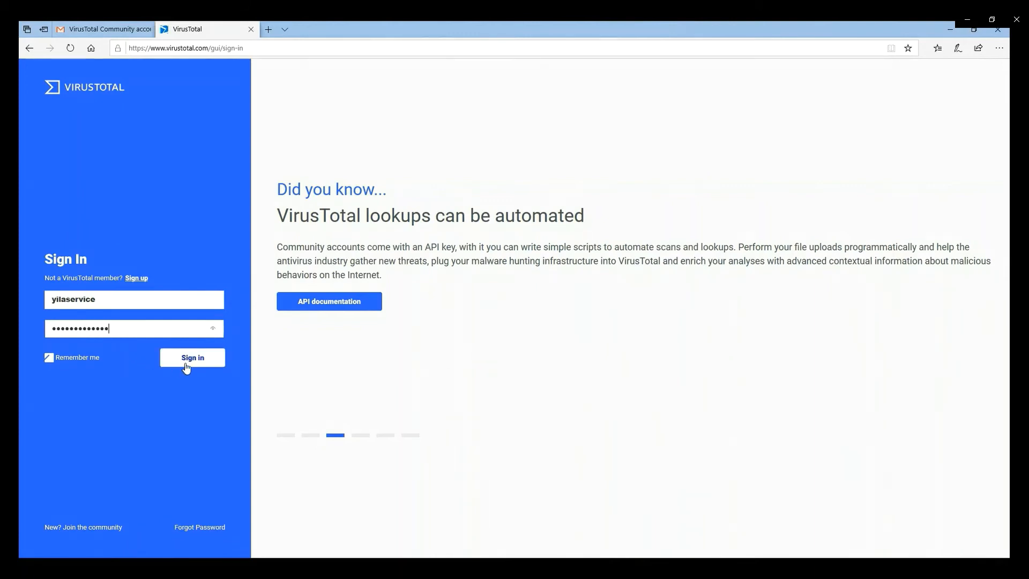
left_click(192, 358)
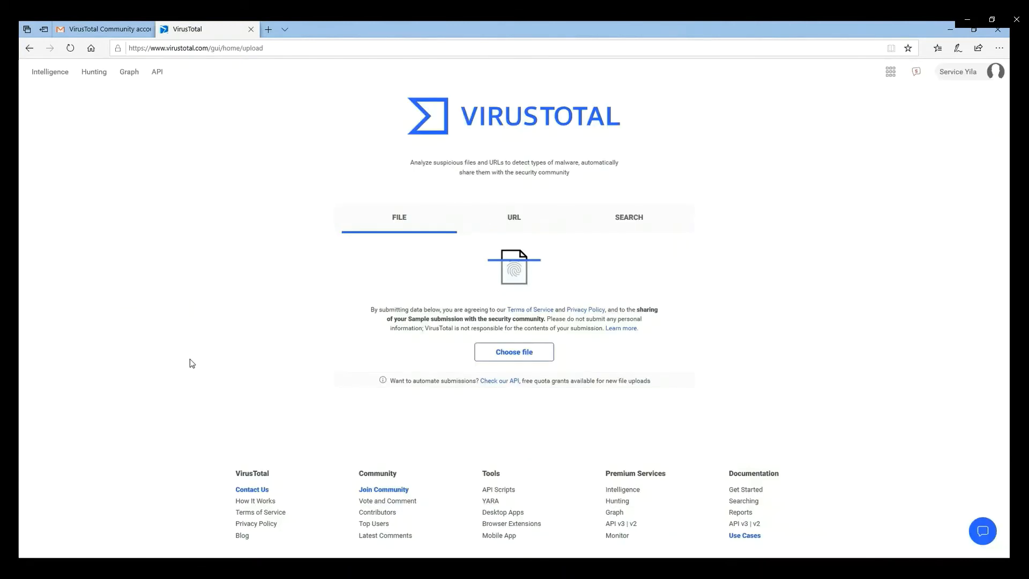
mouse_move(672, 201)
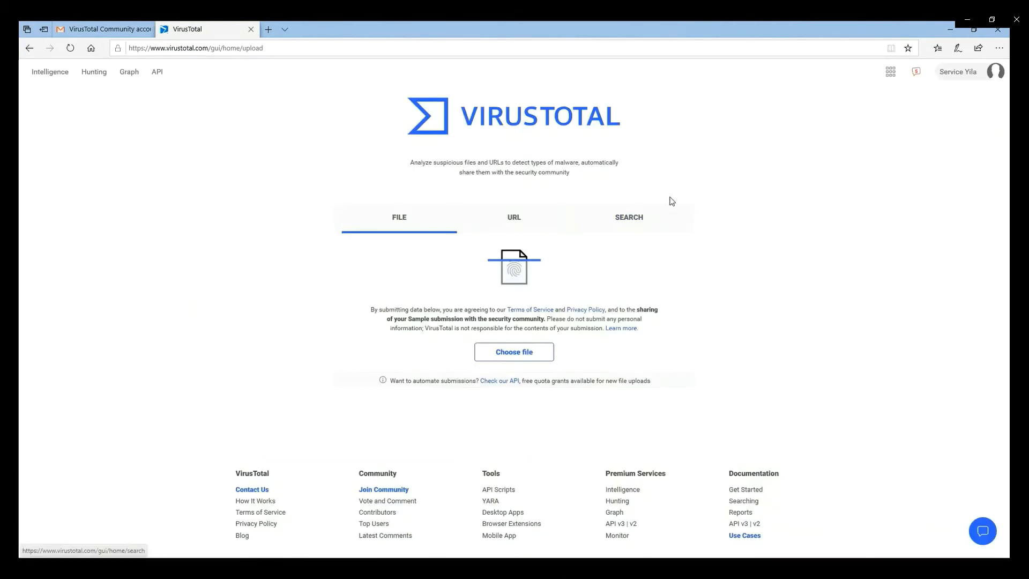
From the profile dropdown, show the personal API key and select the key string
left_click(957, 71)
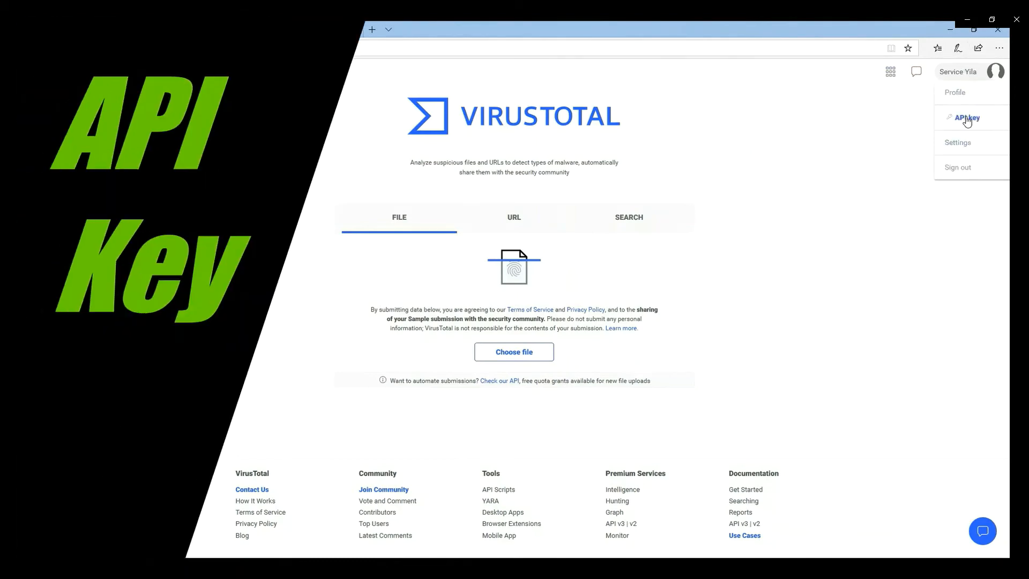
left_click(966, 118)
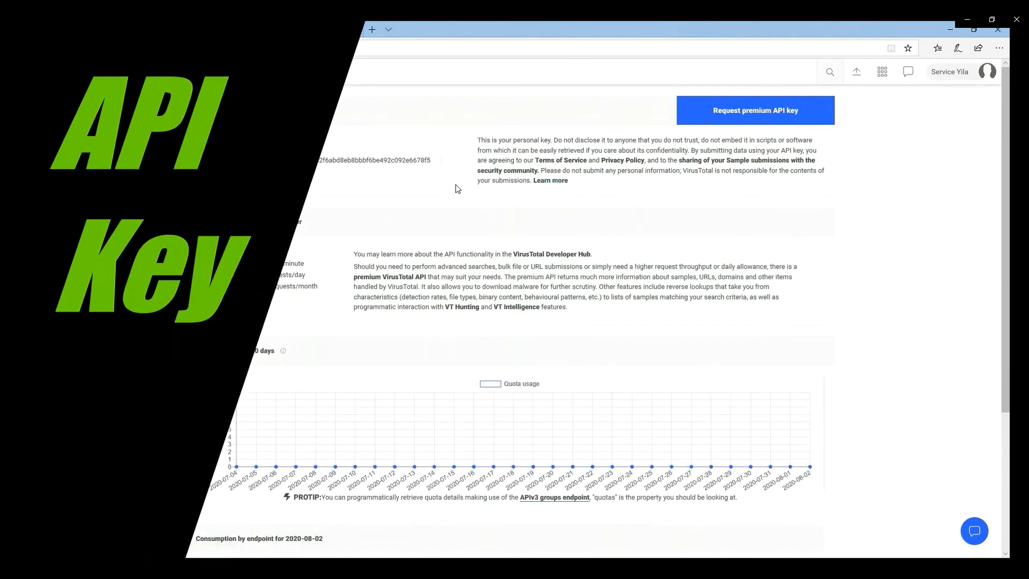
left_click_drag(376, 160, 431, 160)
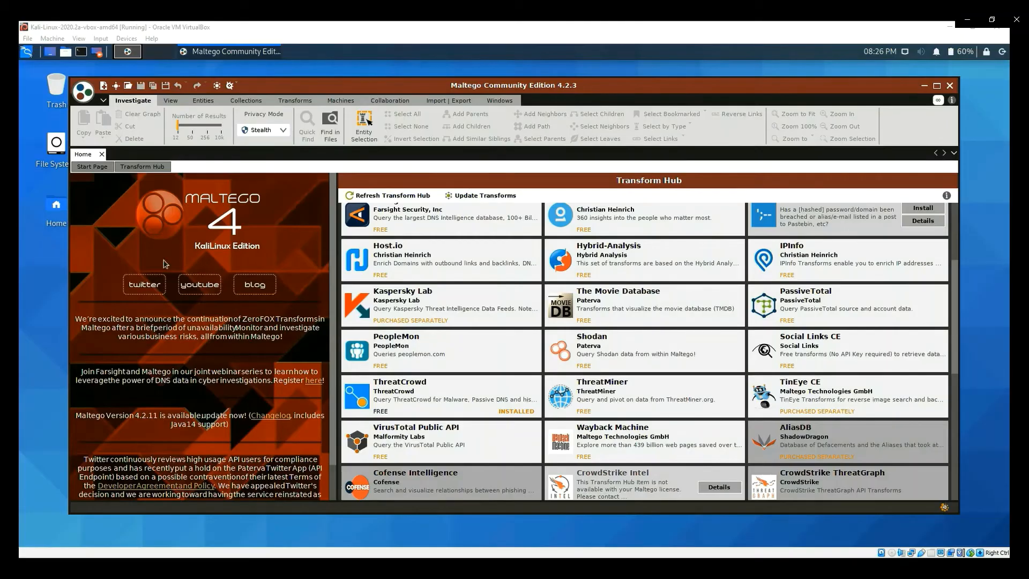
mouse_move(433, 439)
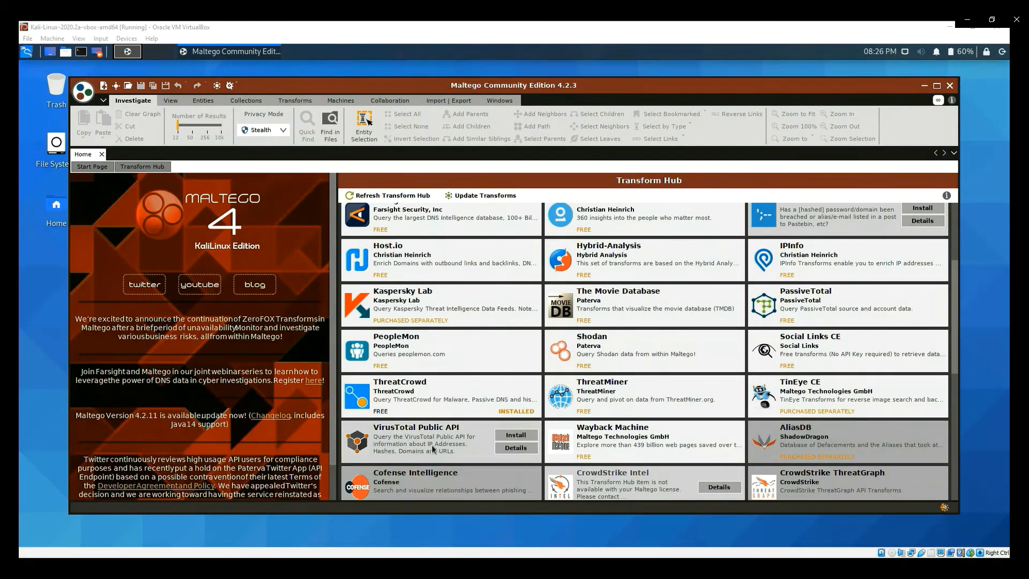
left_click(516, 435)
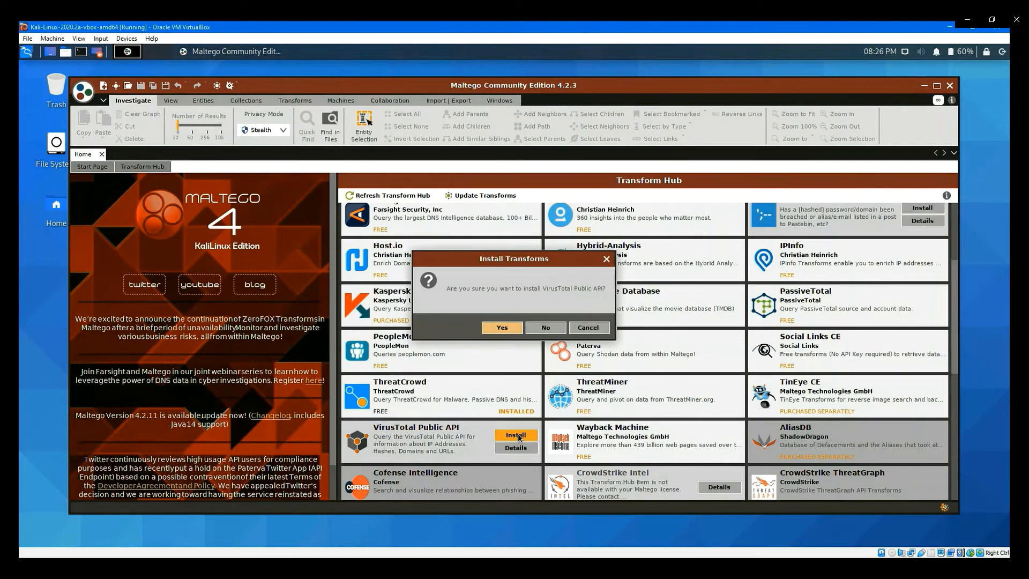
left_click(501, 327)
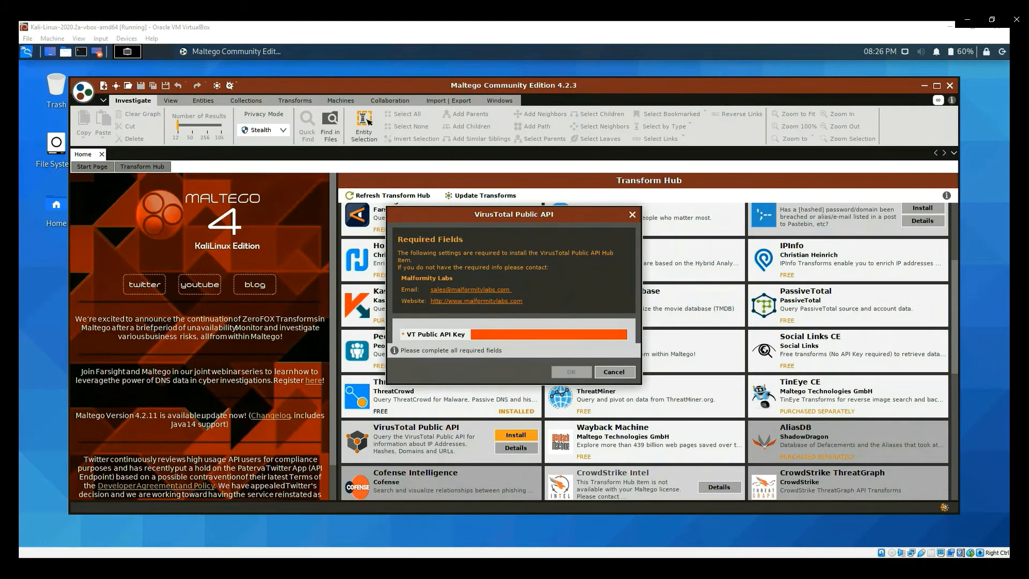
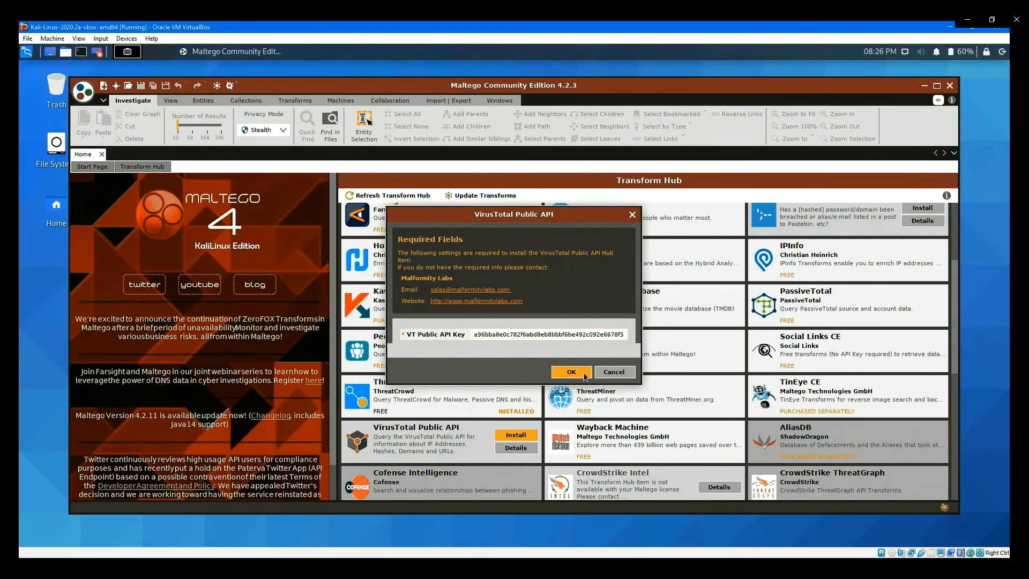
left_click(569, 372)
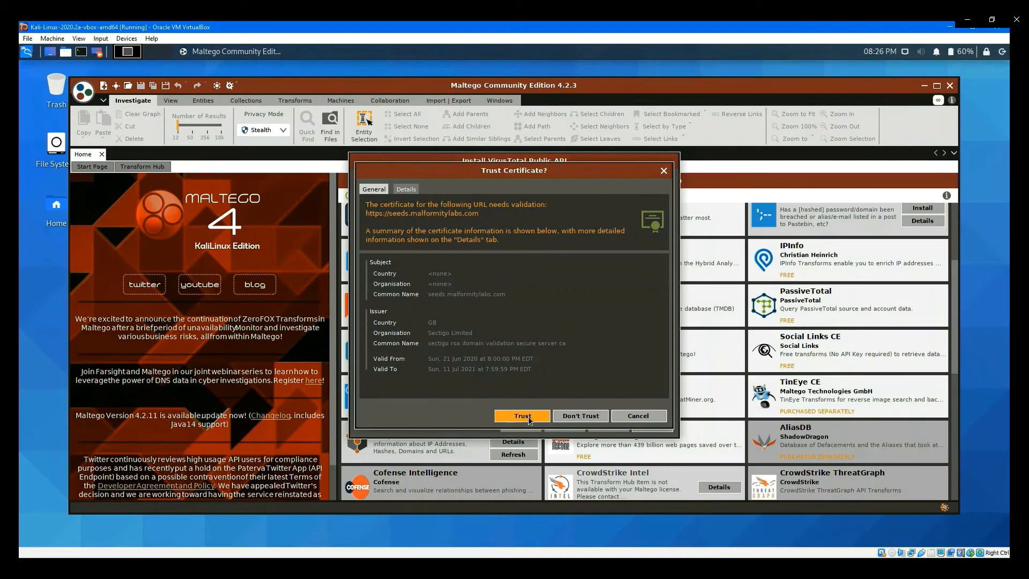
Trust the transform server's certificate and finish the installation
left_click(521, 416)
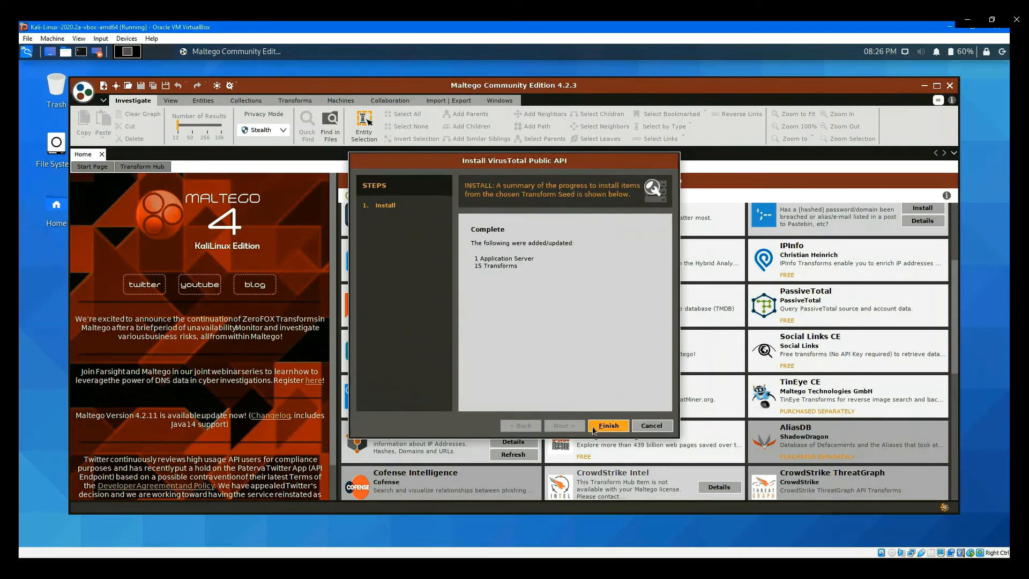
left_click(607, 426)
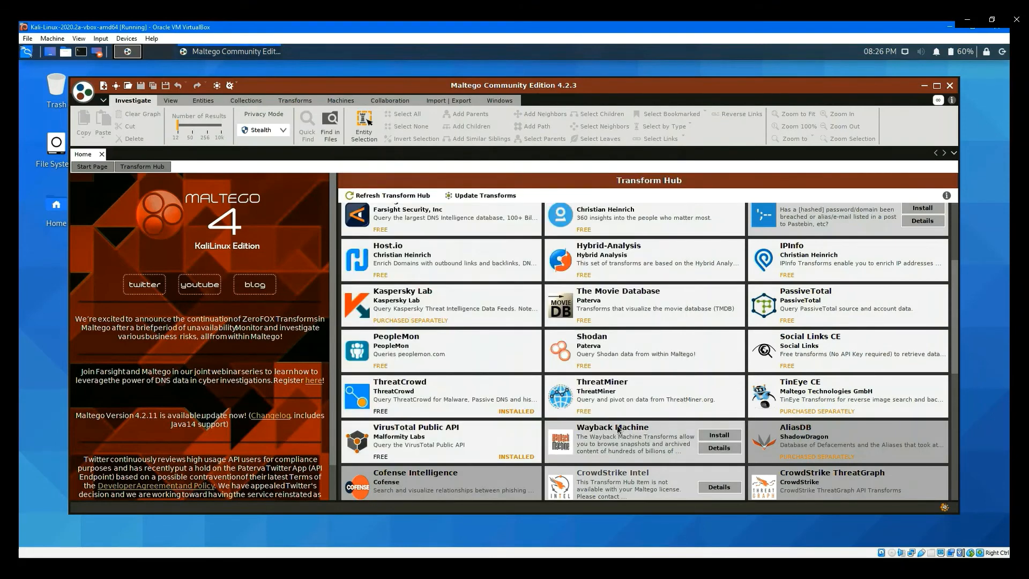
mouse_move(615, 427)
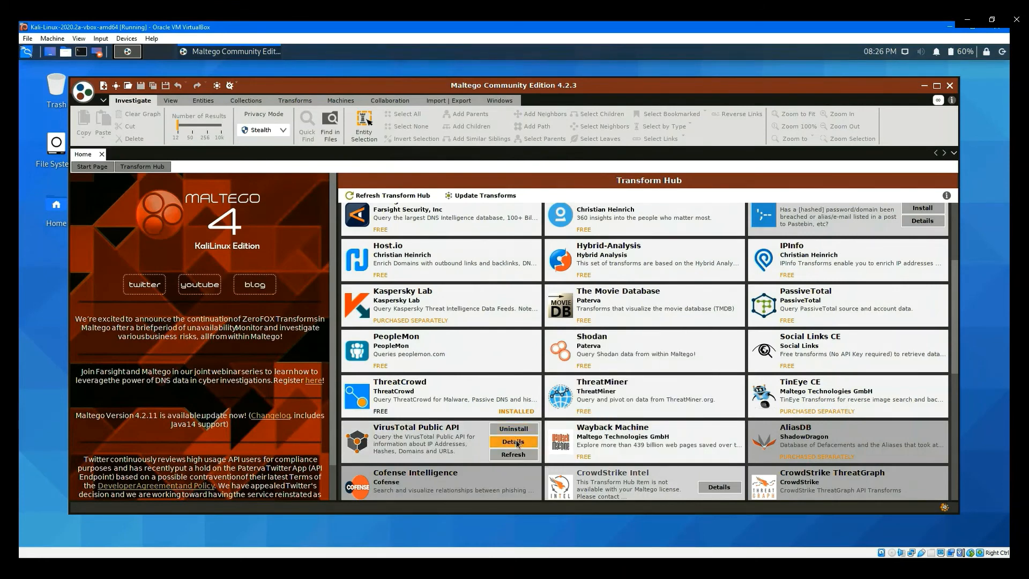
left_click(514, 440)
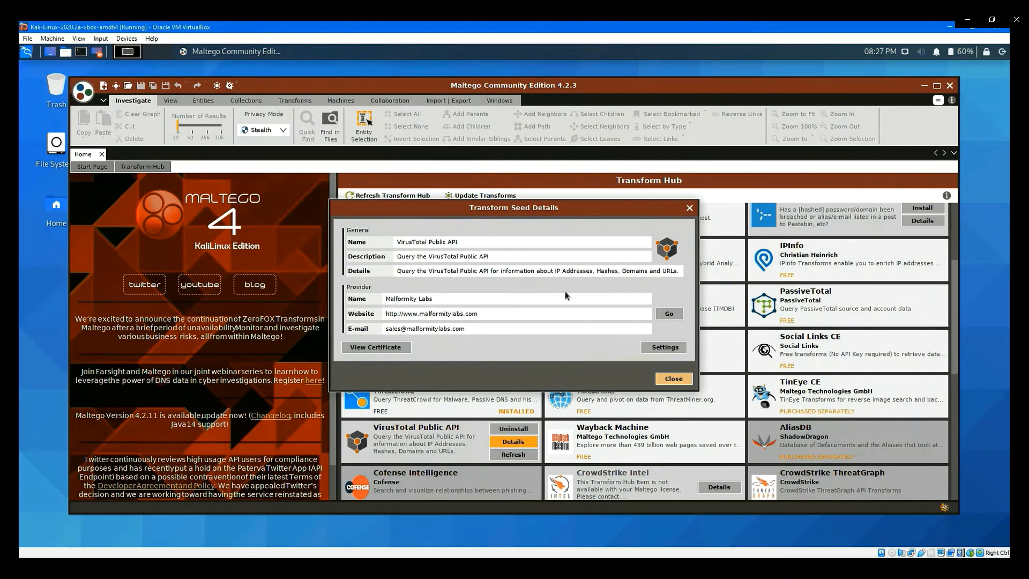
mouse_move(393, 361)
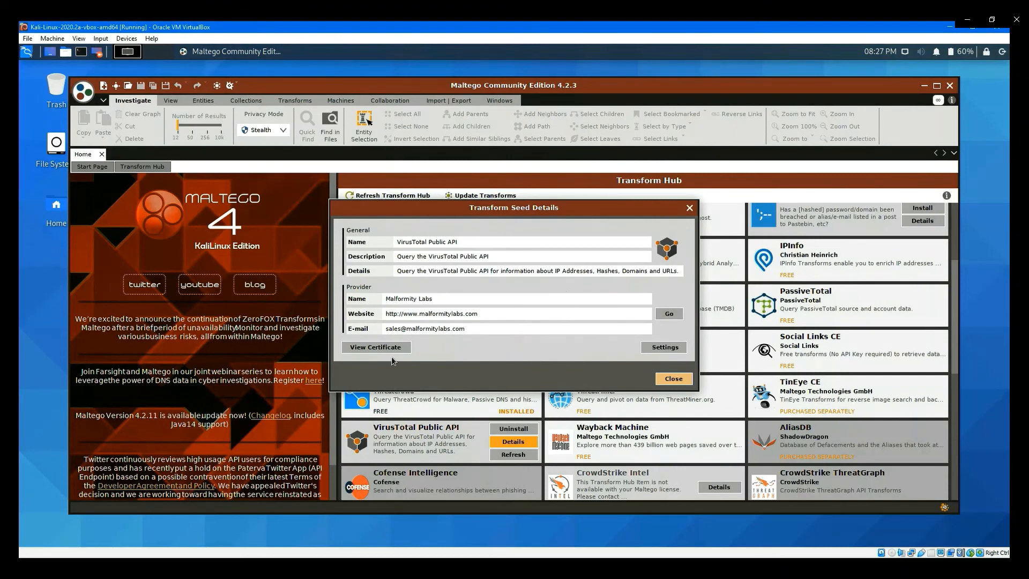
left_click(375, 346)
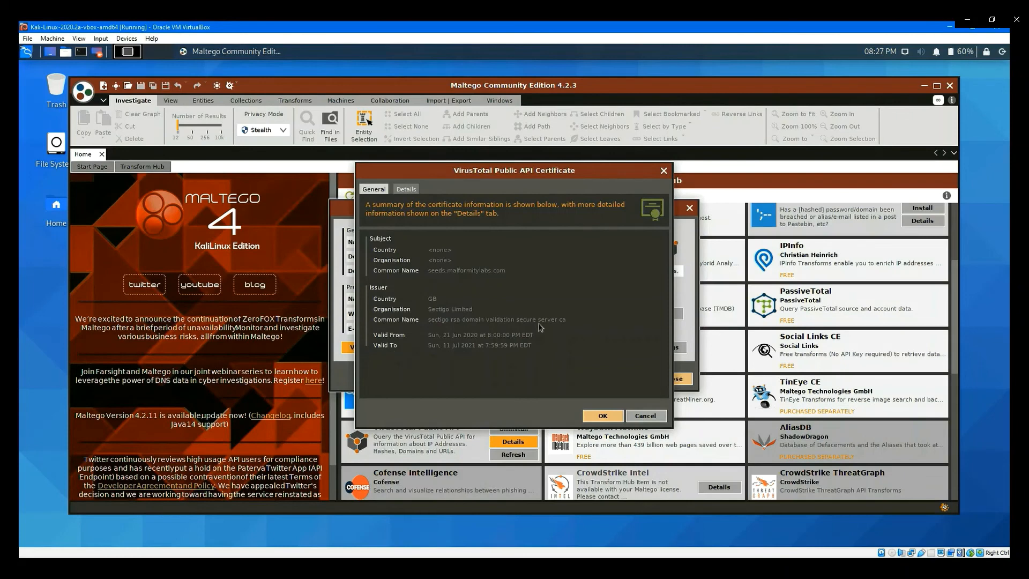
mouse_move(561, 327)
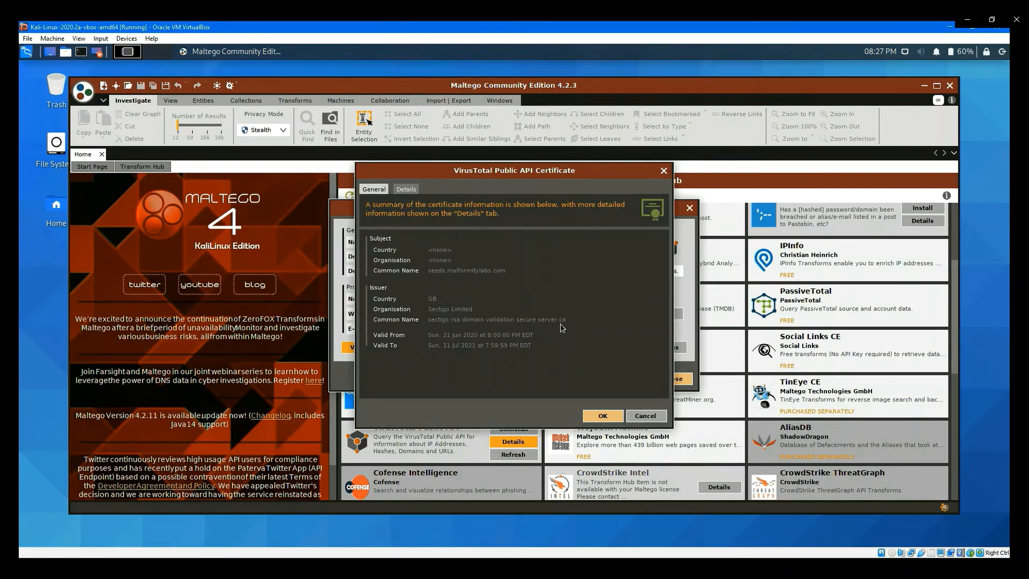
mouse_move(574, 366)
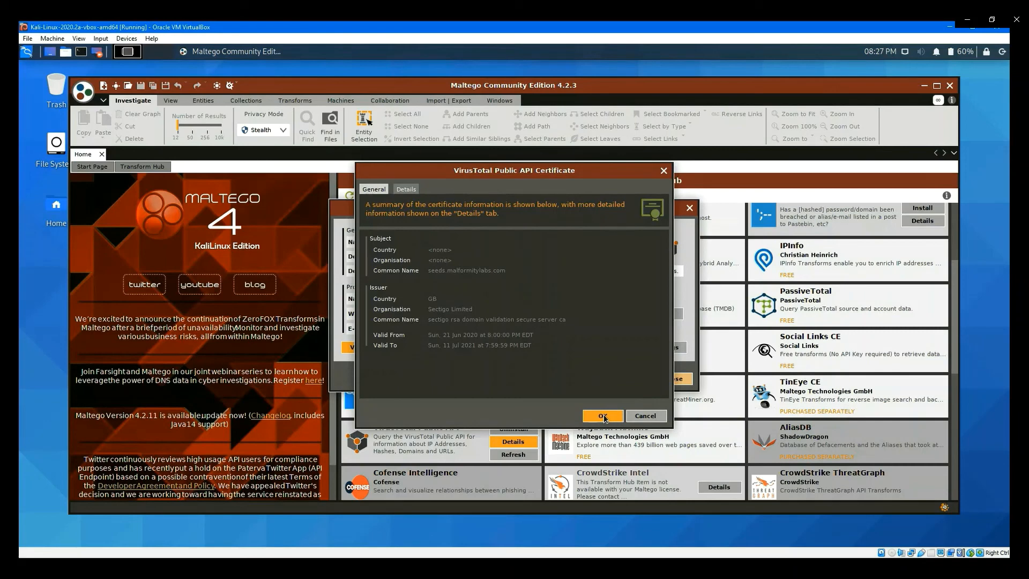
left_click(601, 416)
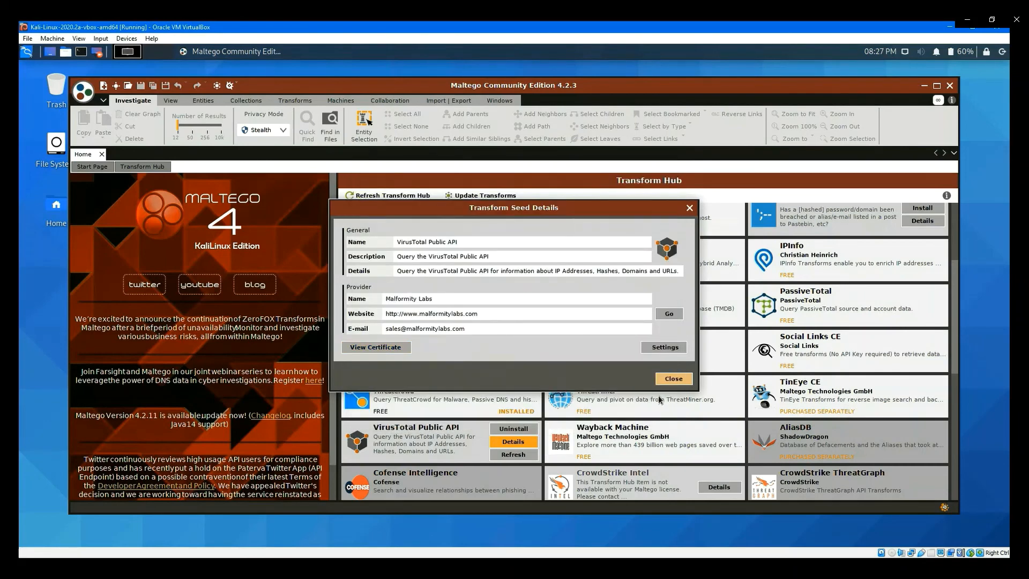
left_click(673, 378)
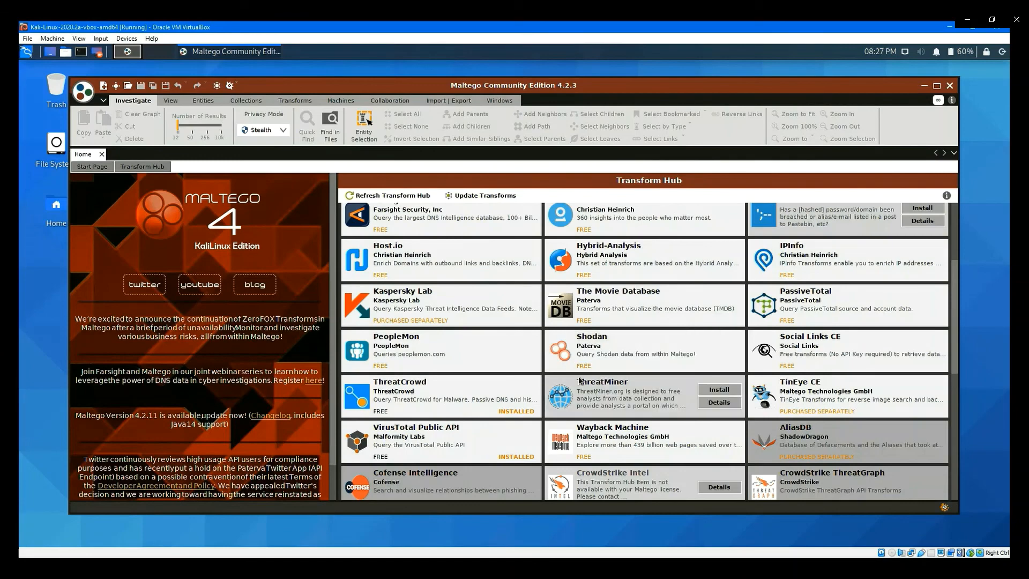
scroll("down", 3)
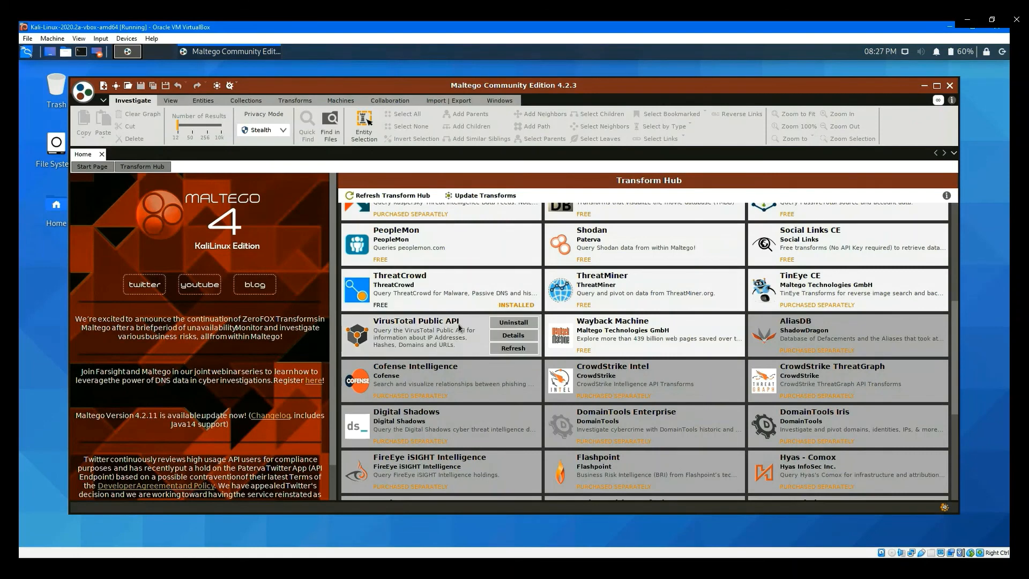
mouse_move(420, 335)
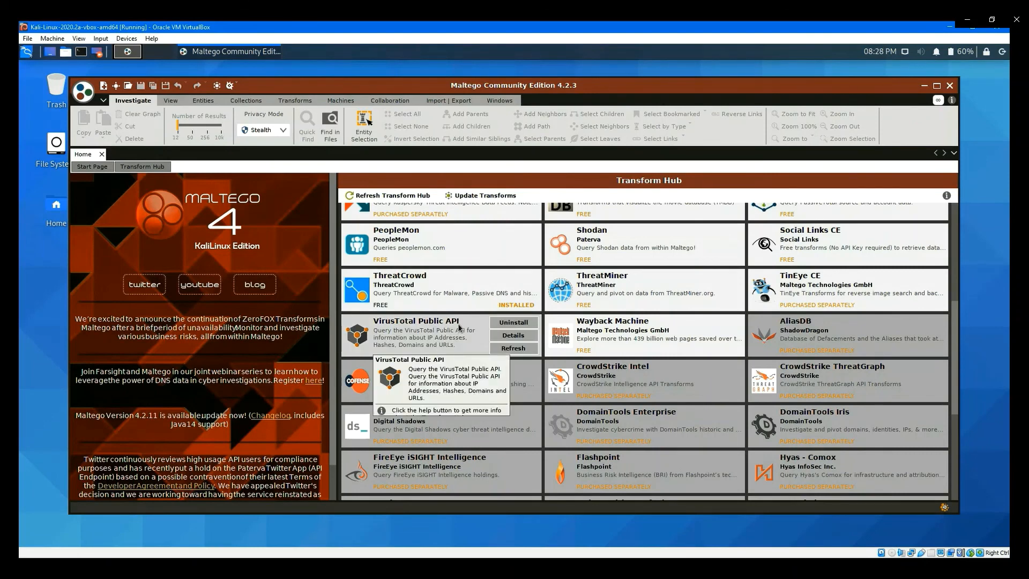